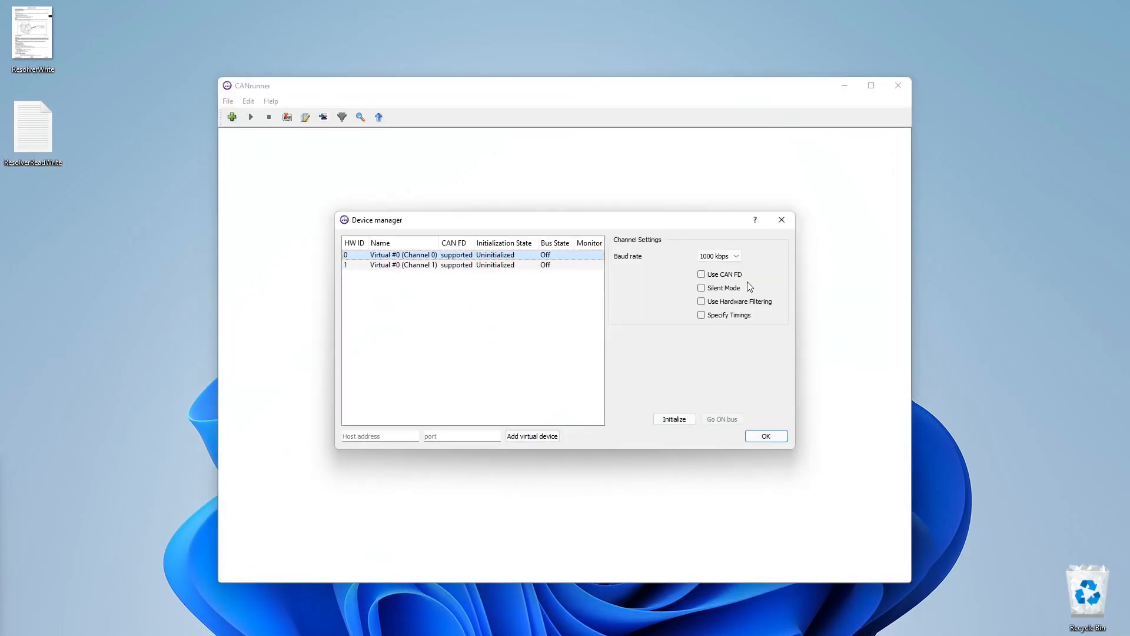
Change virtual channel 0's baud rate from 1000 to 500 kbps and confirm the Device manager
left_click(718, 255)
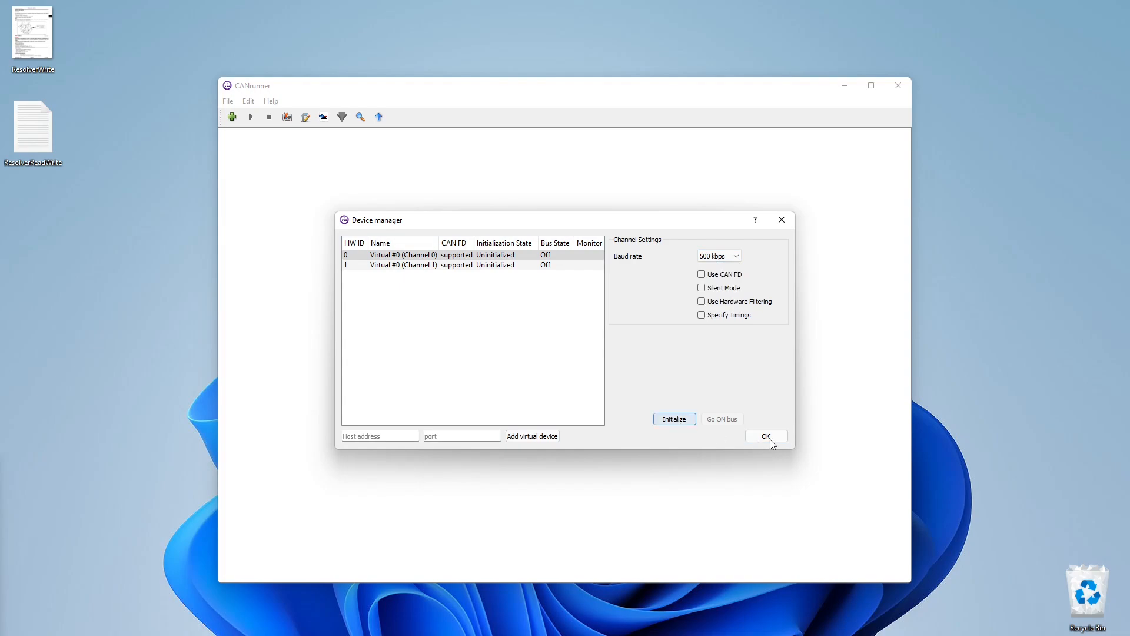
left_click(765, 436)
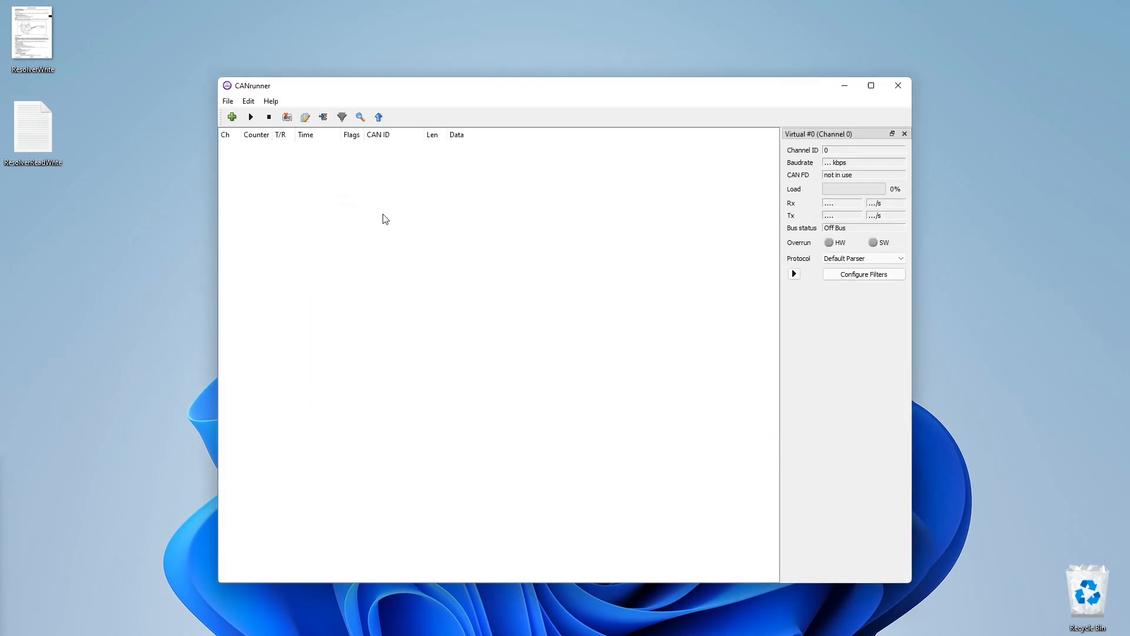
left_click(360, 116)
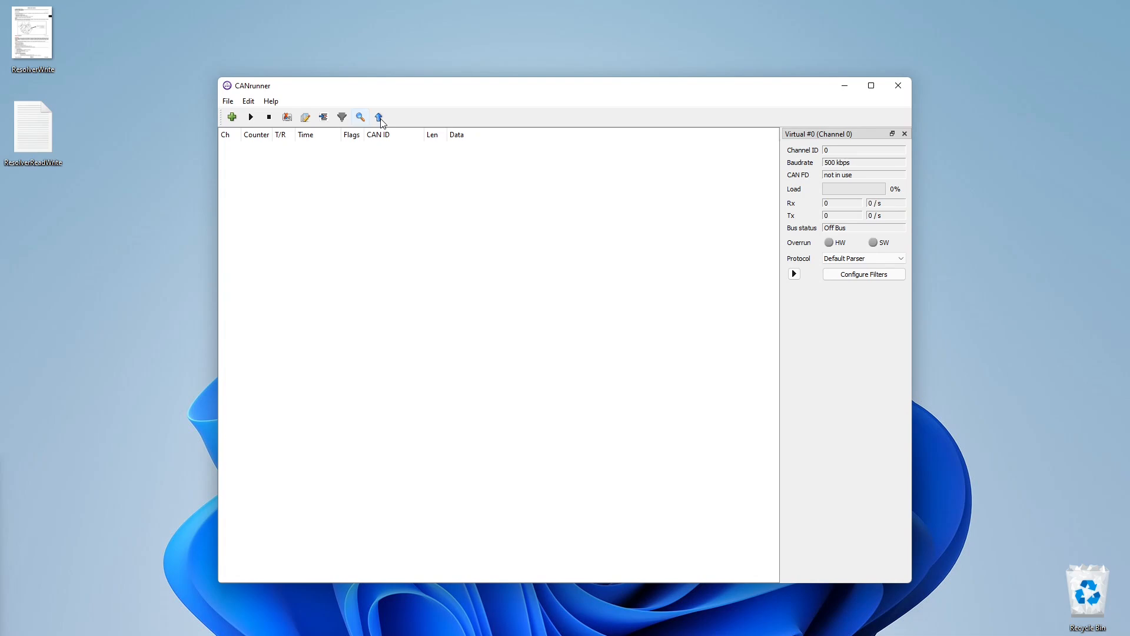
mouse_move(342, 117)
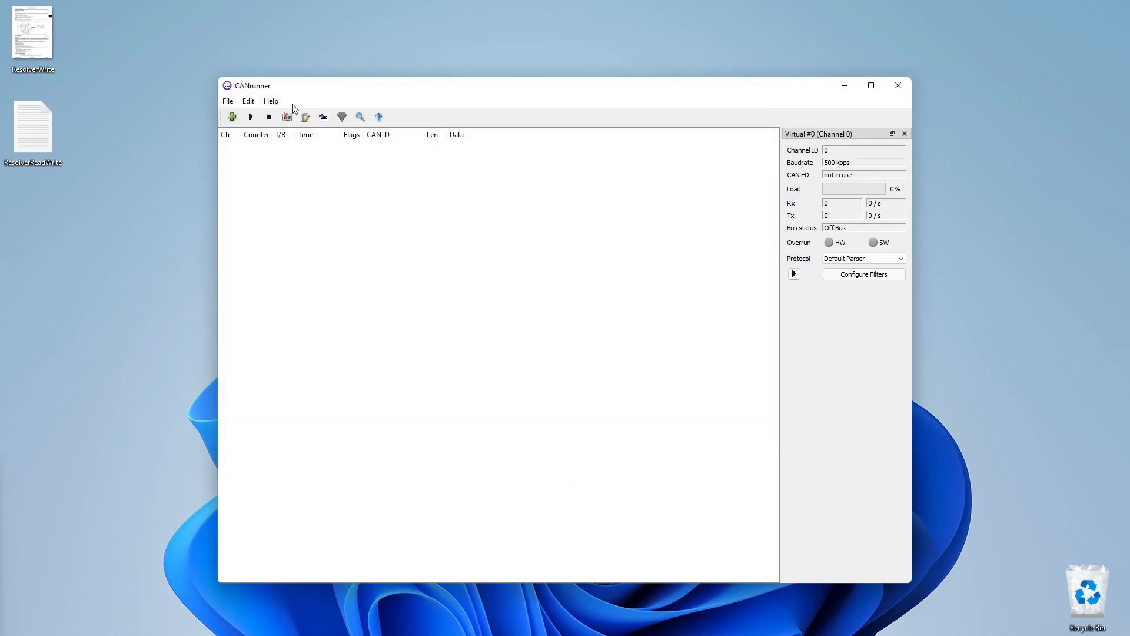
left_click(304, 116)
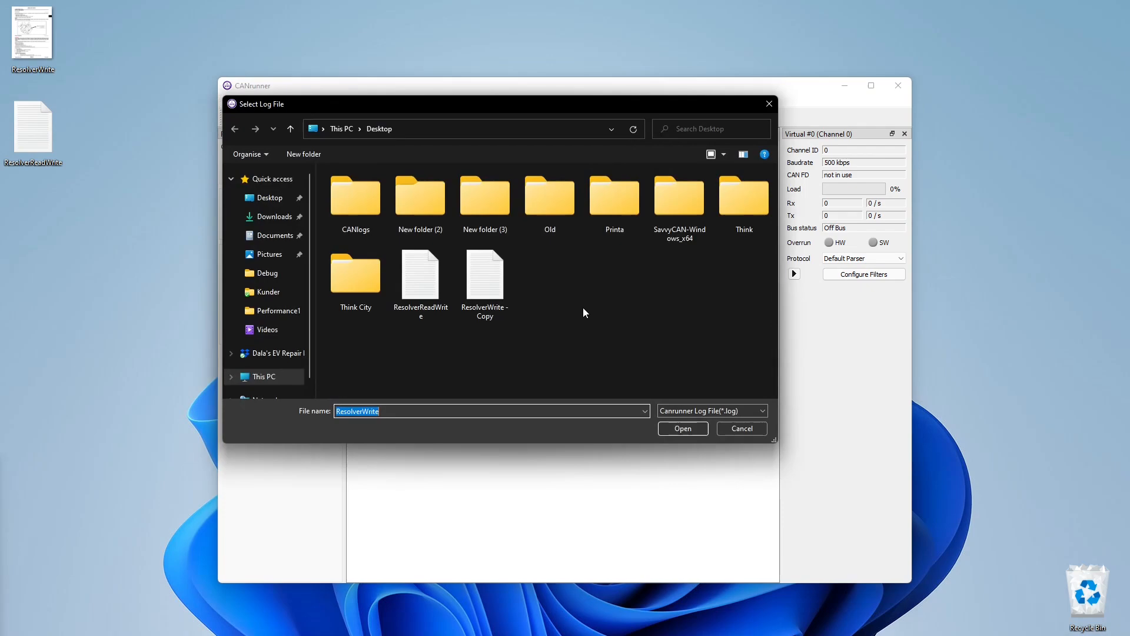
Select ResolverReadWrite.log for replay and transmit it once on channel 0, about 8,000 frames, then stop
left_click(682, 428)
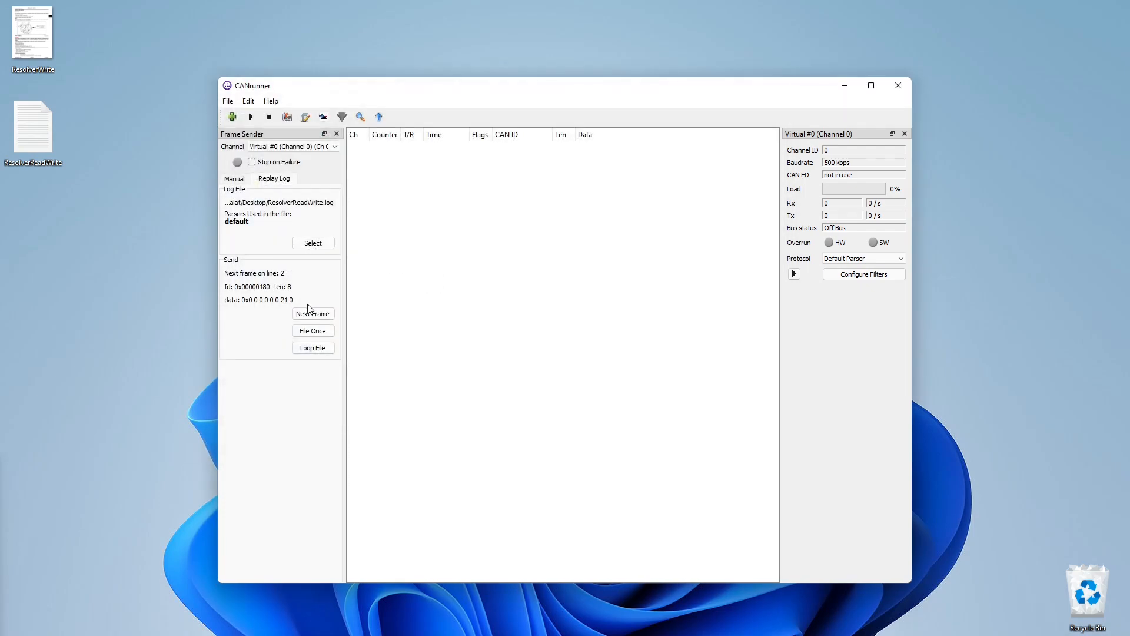
left_click(313, 329)
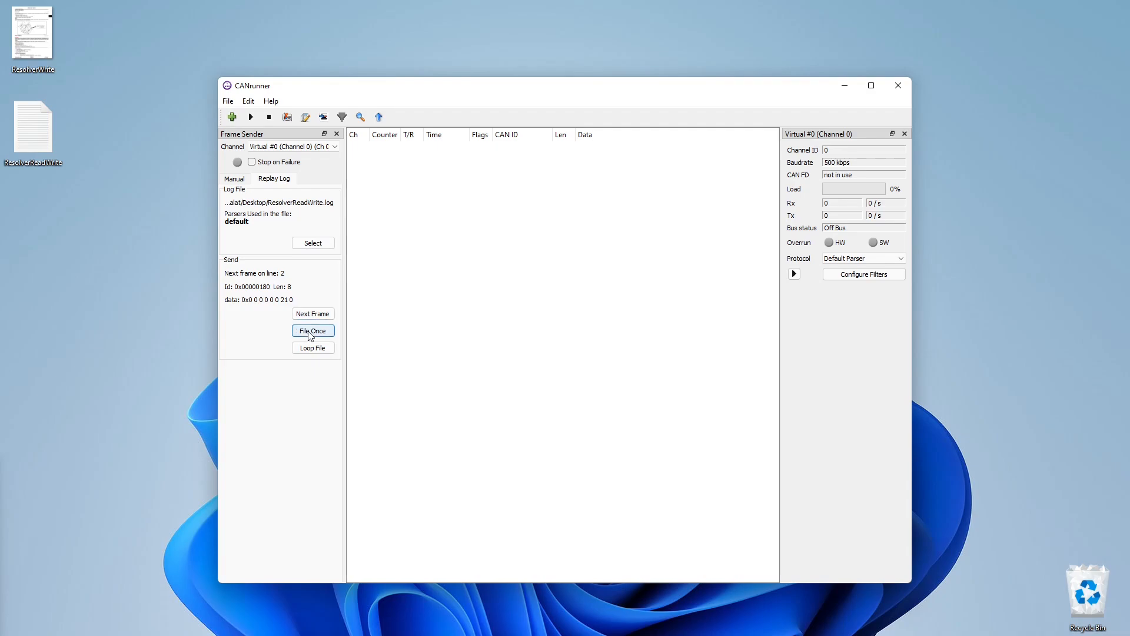
left_click(313, 330)
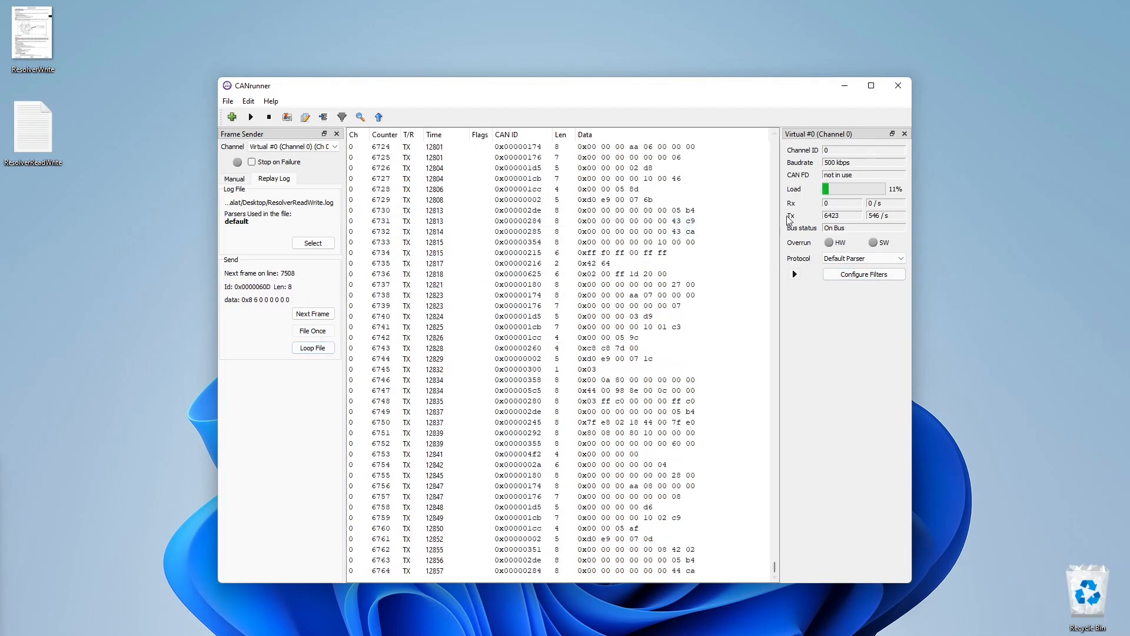
left_click(312, 330)
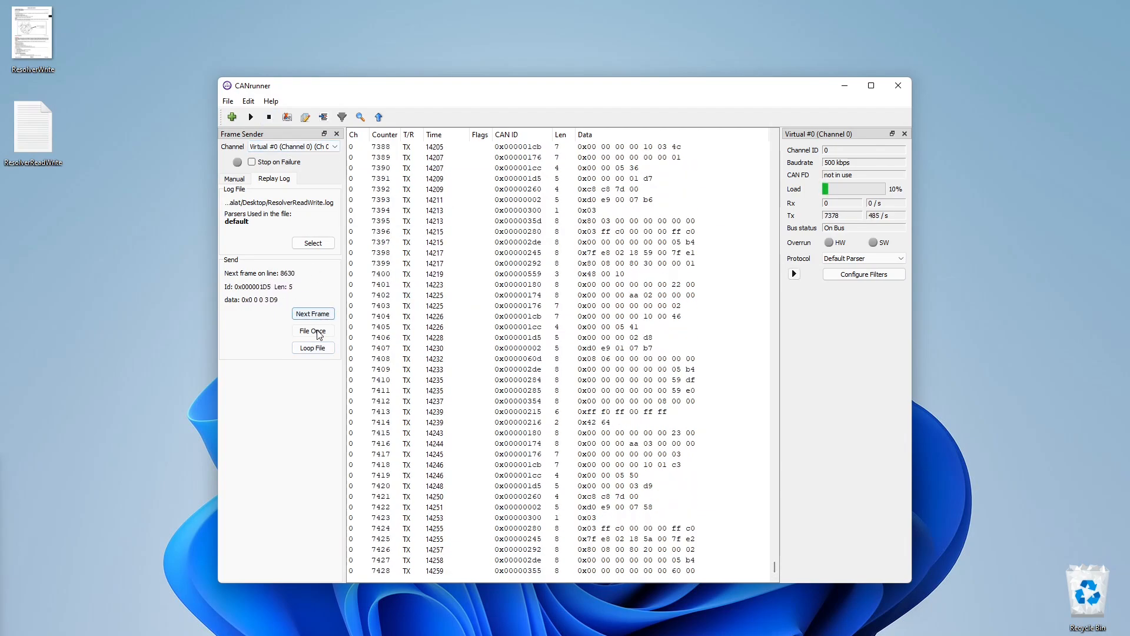
left_click(313, 313)
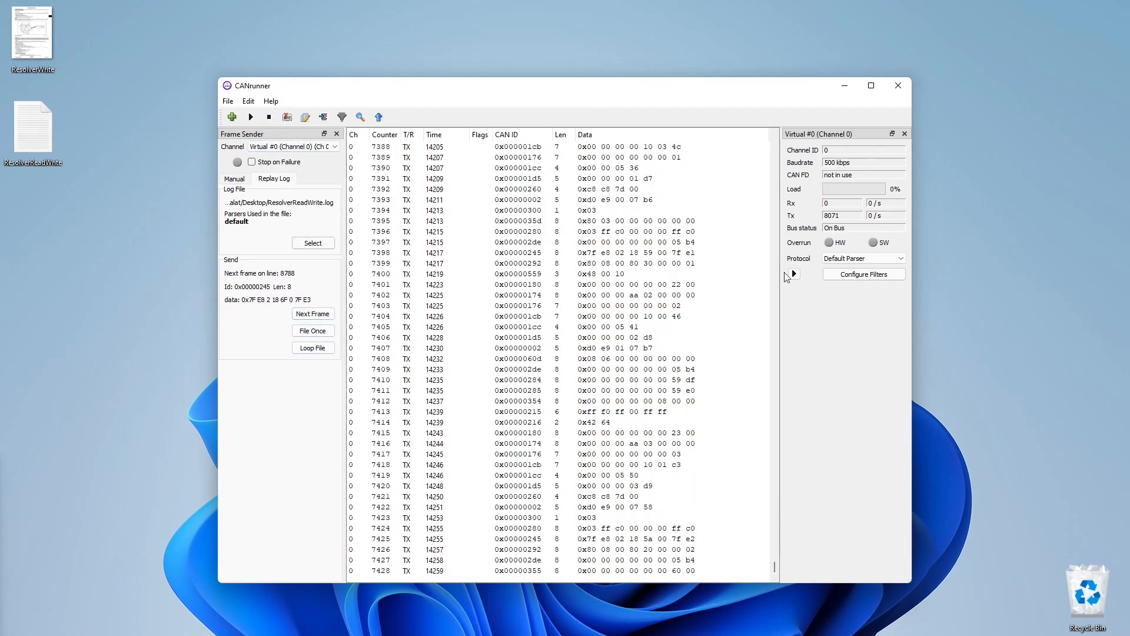
Apply a CAN ID range filter on channel 0 with Pass Range Min 1792 (0x700)
left_click(863, 274)
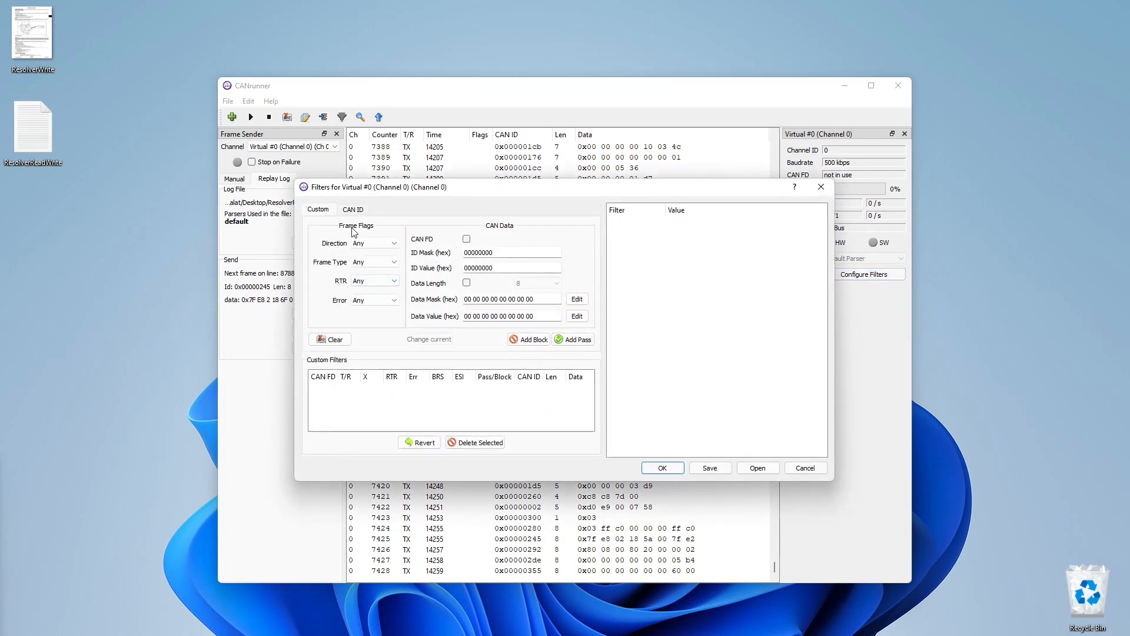
left_click(352, 210)
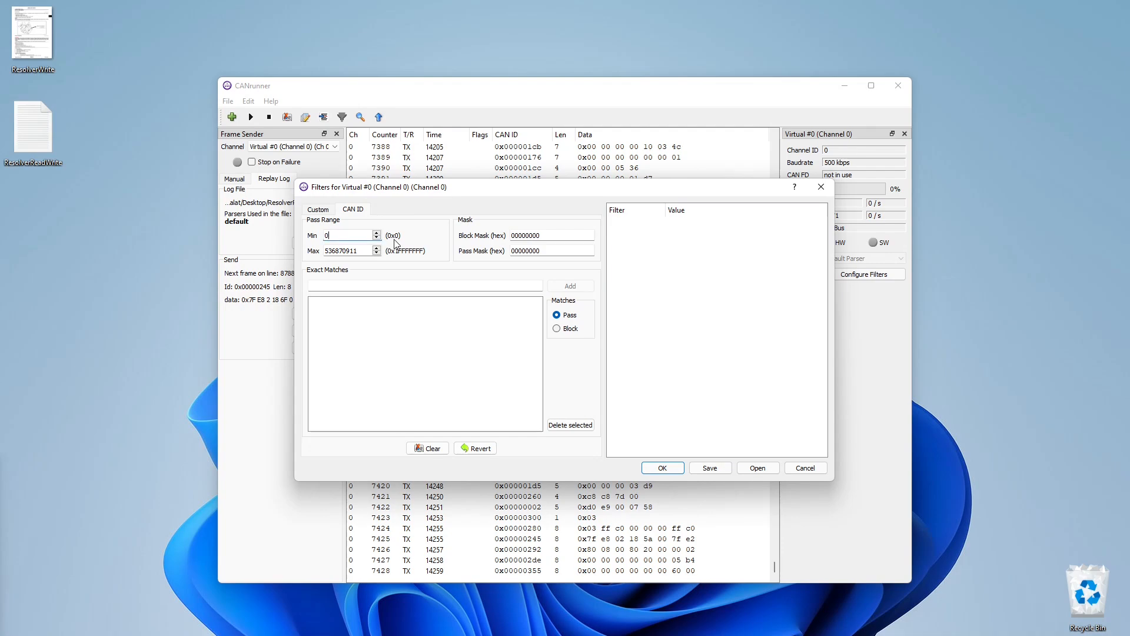
type("179")
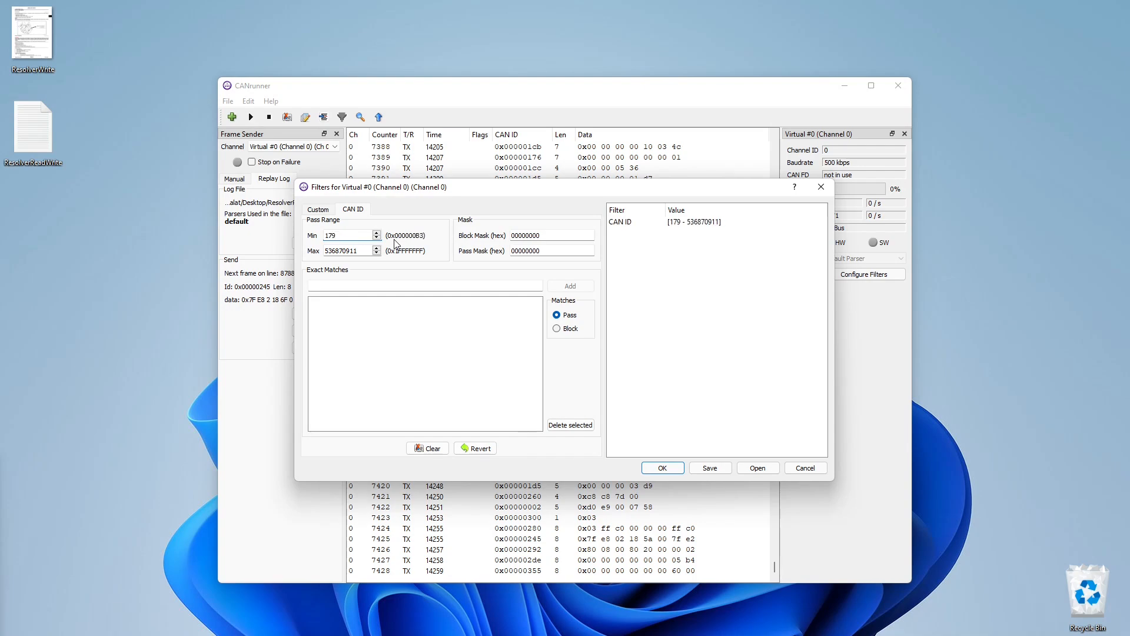
type("1792")
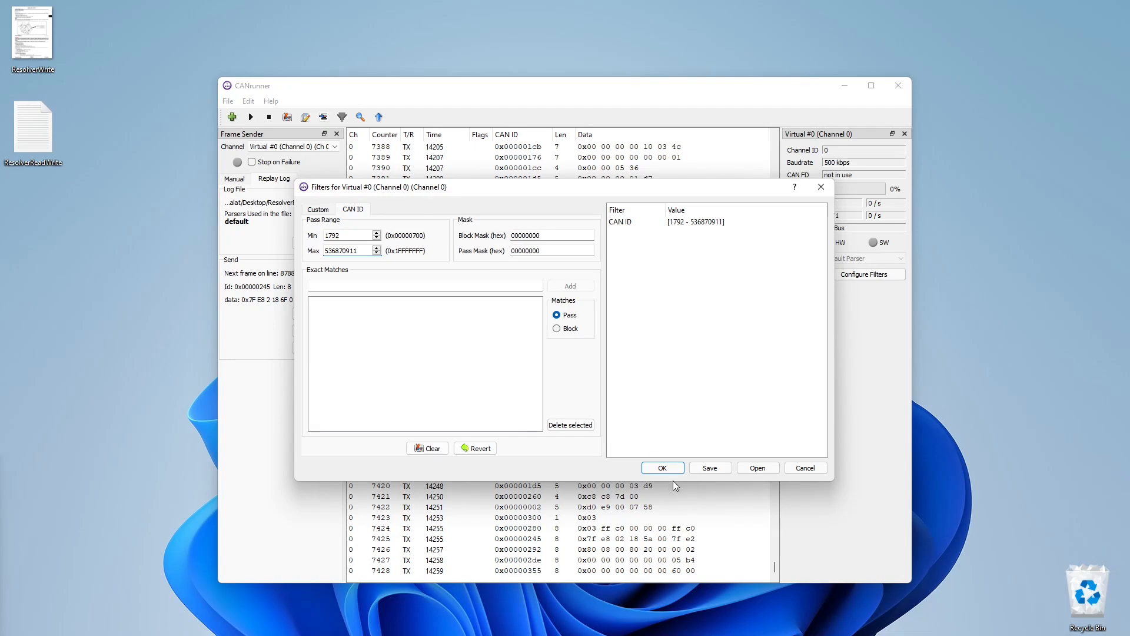
left_click(660, 467)
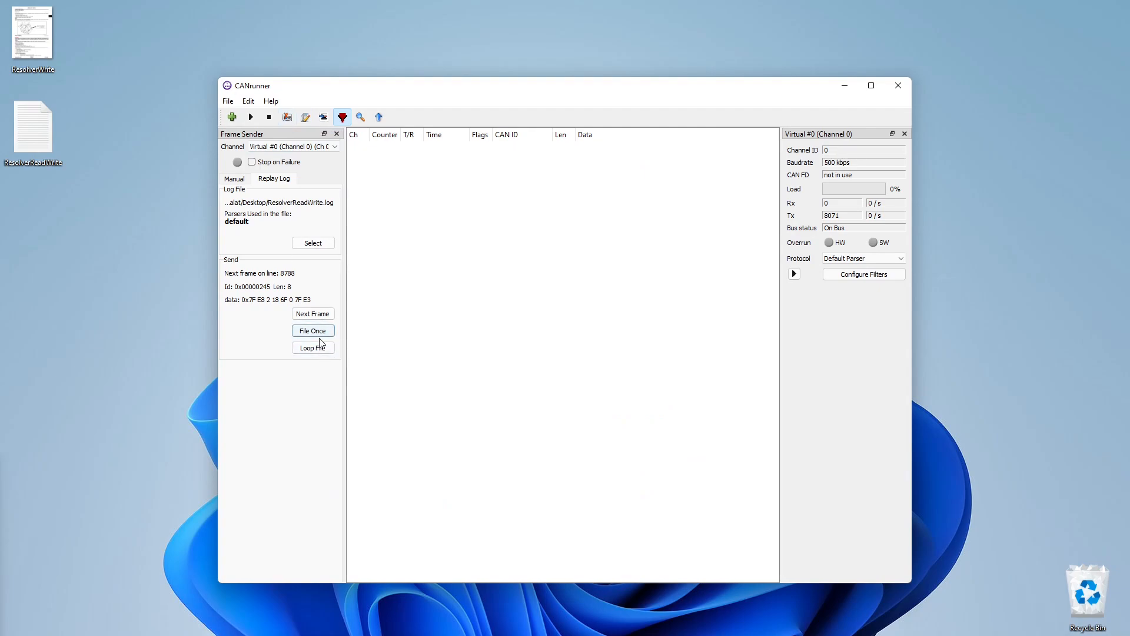
Replay the log once through the filter and select all 17 remaining 0x7xx frames in the trace
left_click(313, 330)
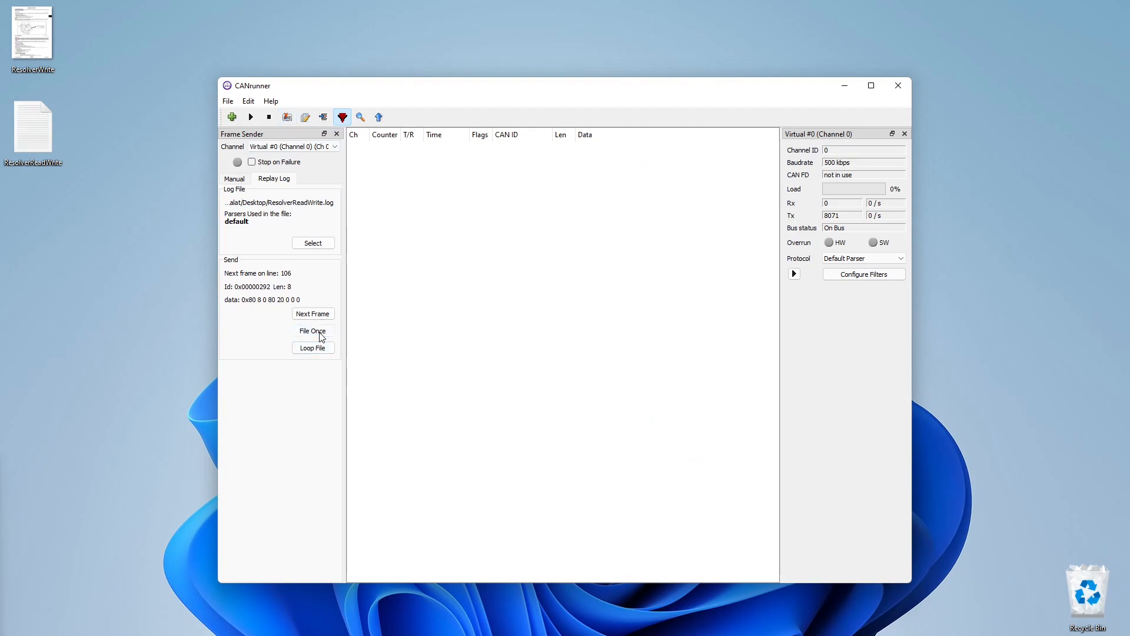
left_click(313, 329)
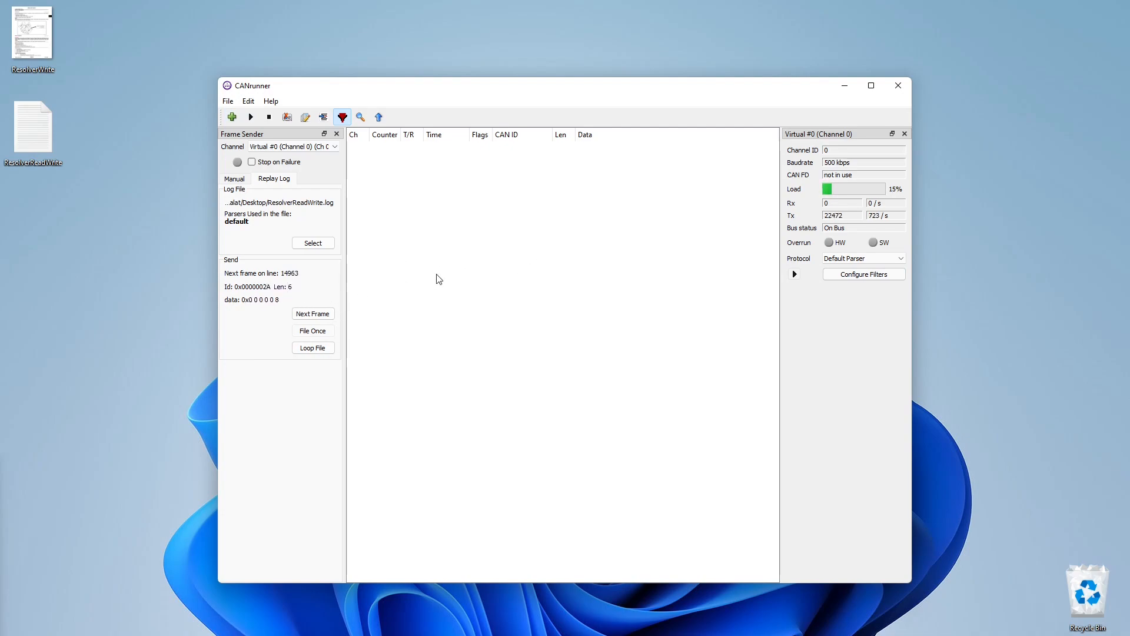
left_click(311, 314)
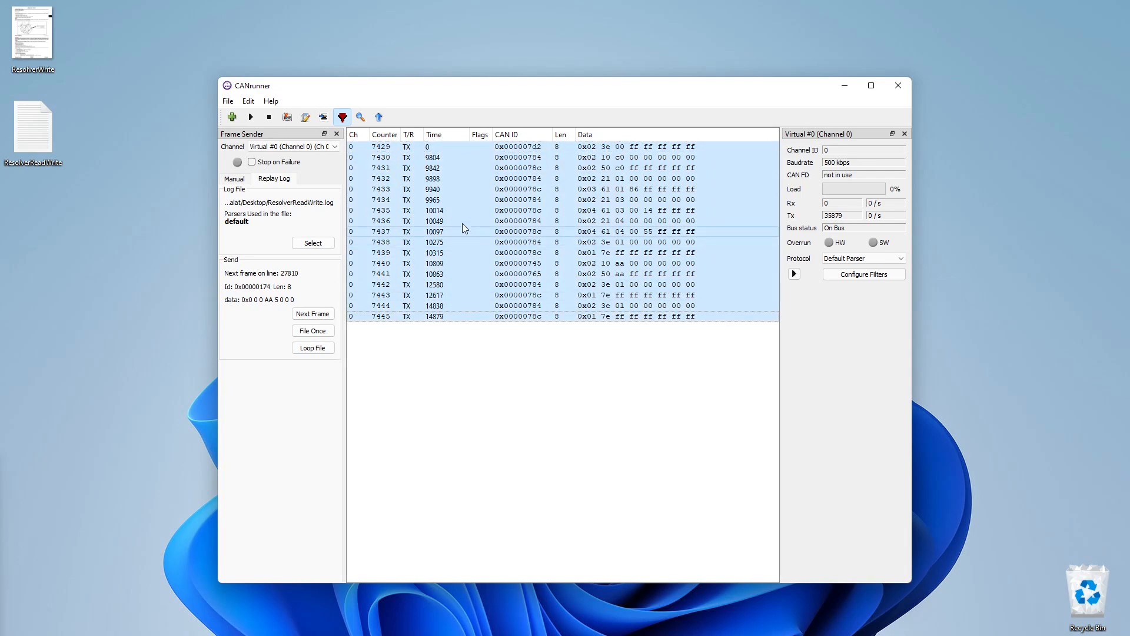
Create a new text document ReadResolverID on the desktop and paste the 17 filtered frames into it
right_click(152, 315)
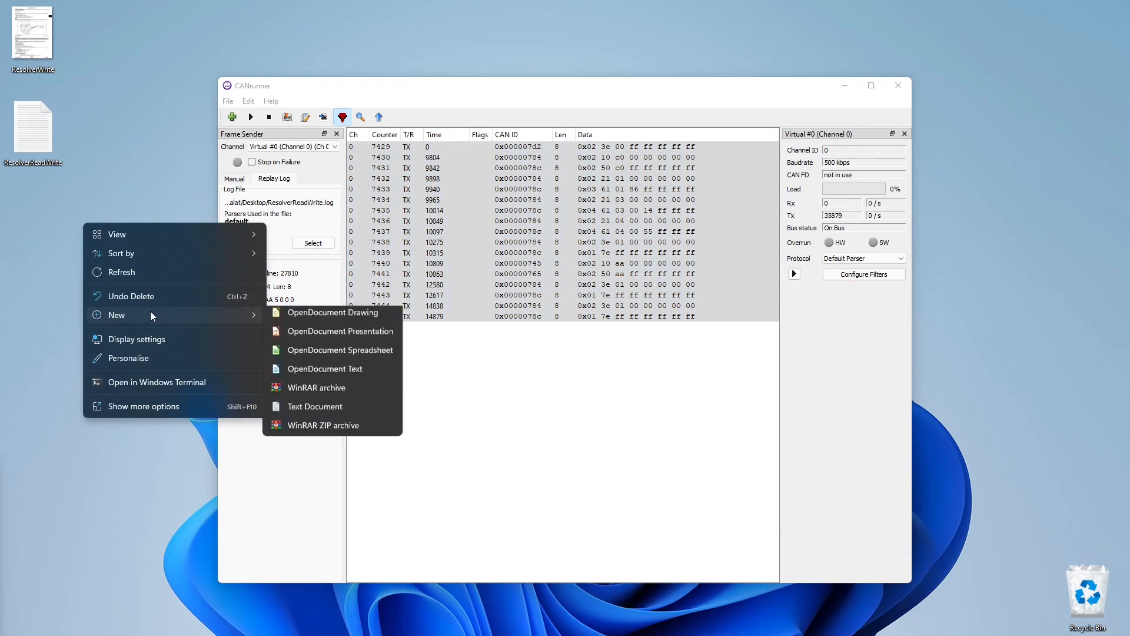
left_click(316, 406)
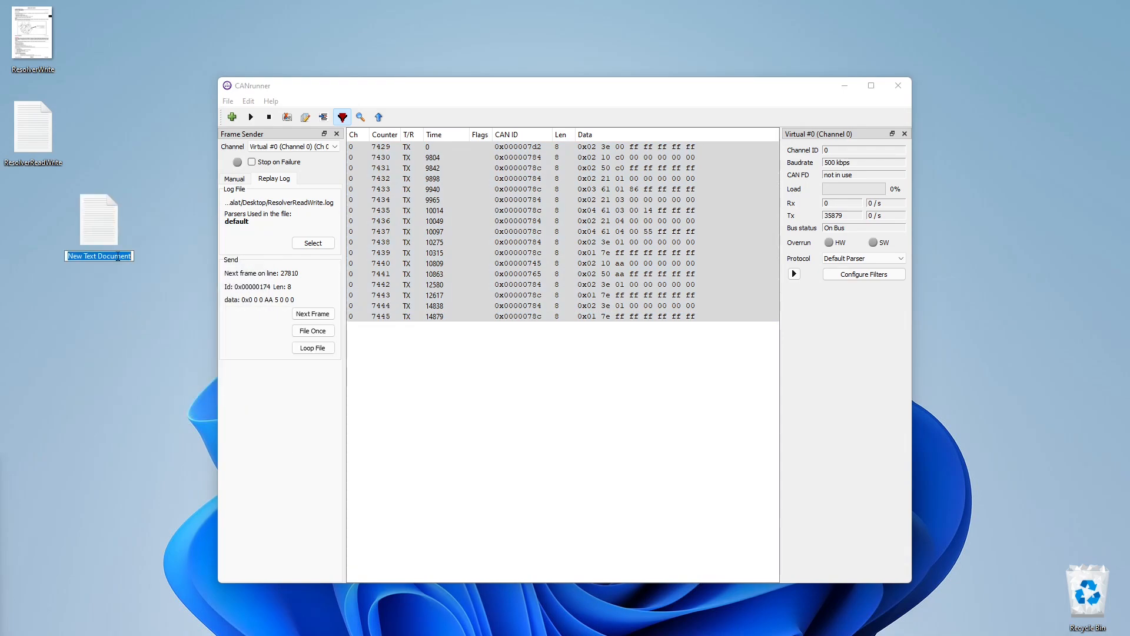
type("Read")
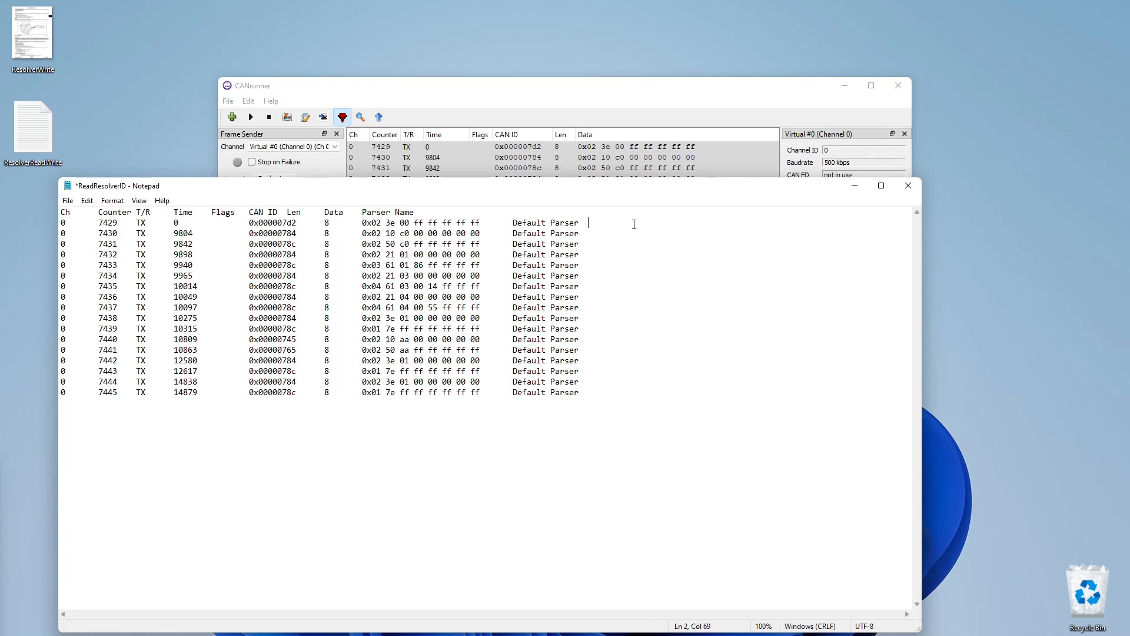
Comment frame 7431 as '// Still alive' and start a // comment on the second row
type("// Still alive")
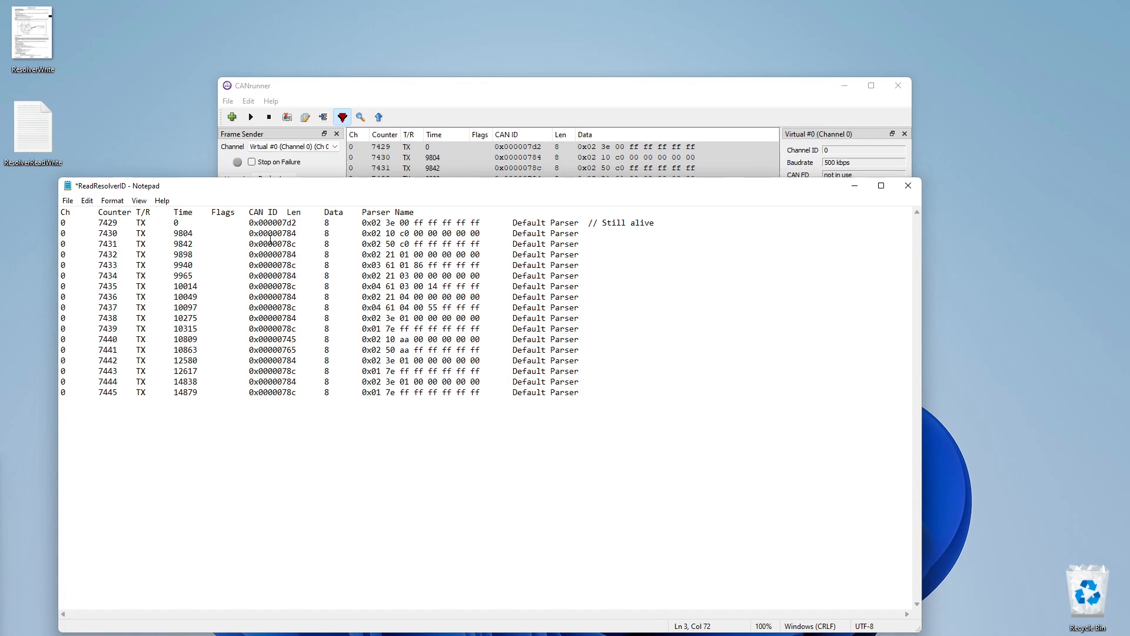
double_click(284, 233)
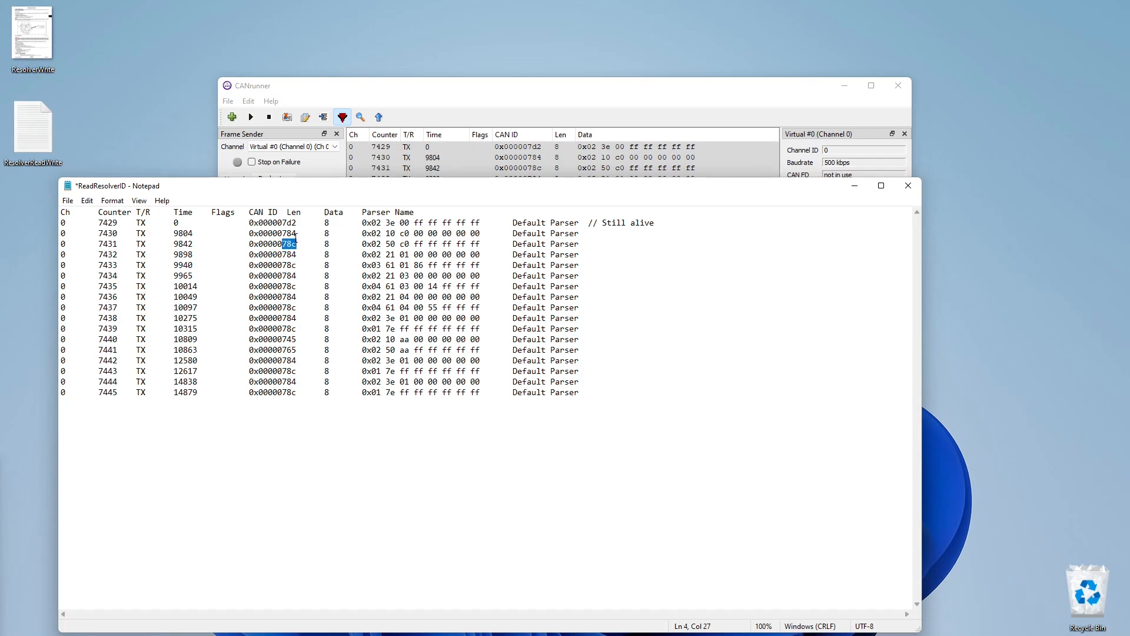
double_click(286, 233)
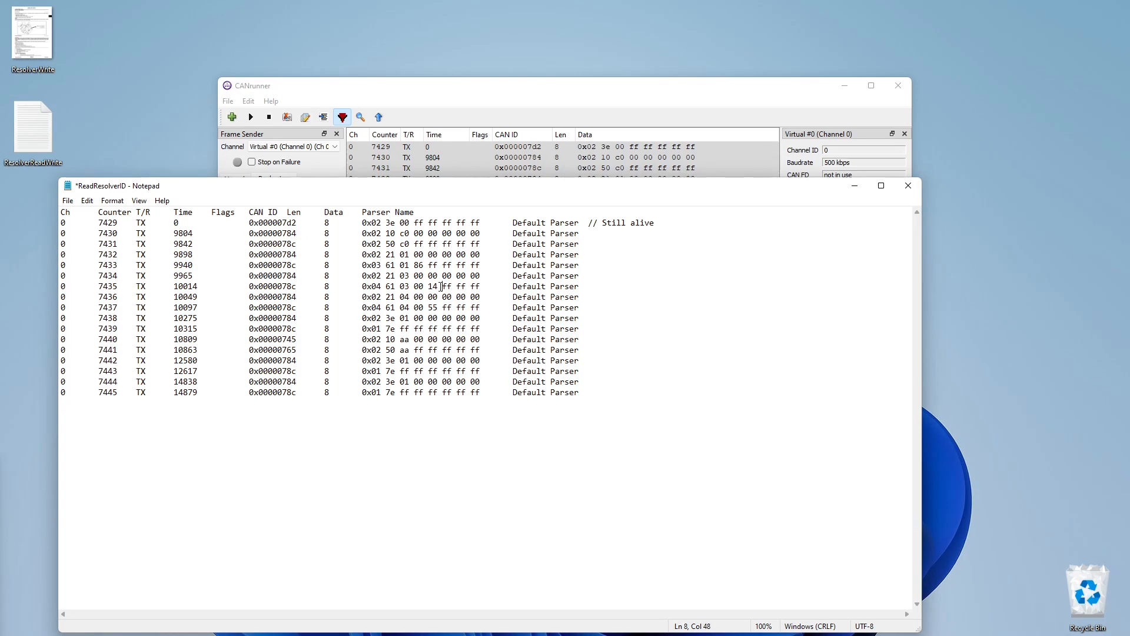
left_click(284, 286)
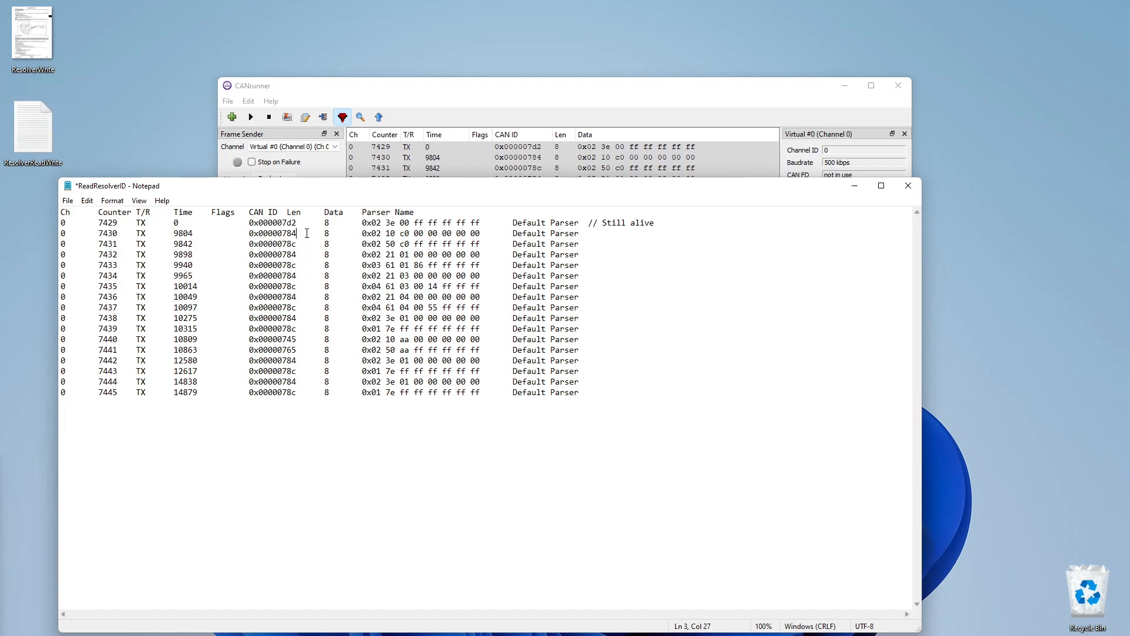
type("//")
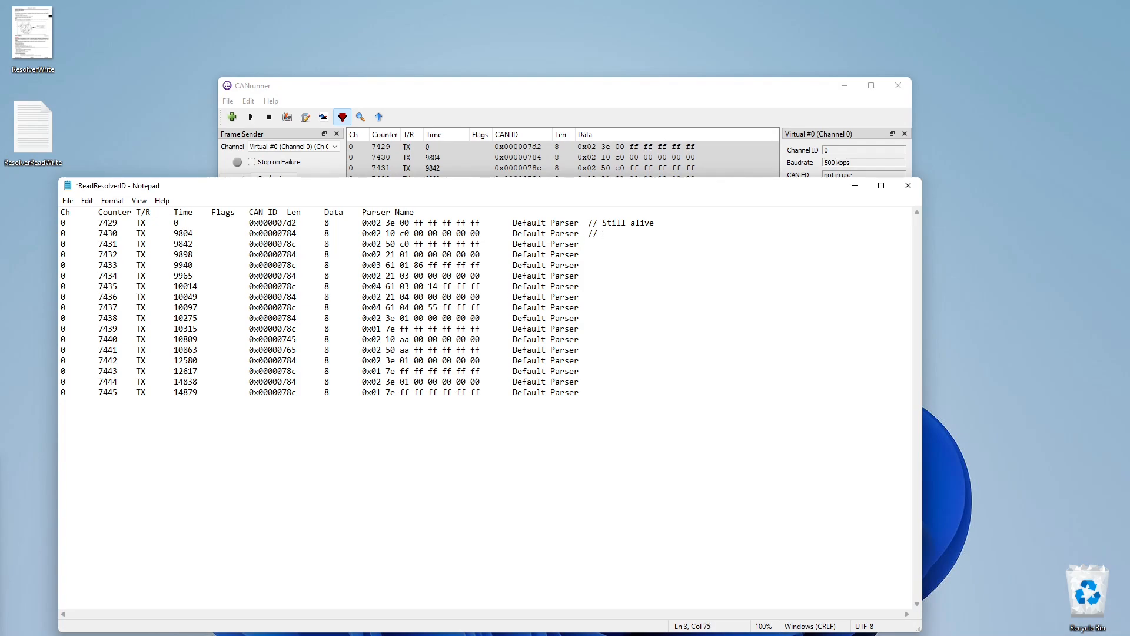
Annotate the next message '// Please tell me the resolver offset'
left_click(601, 233)
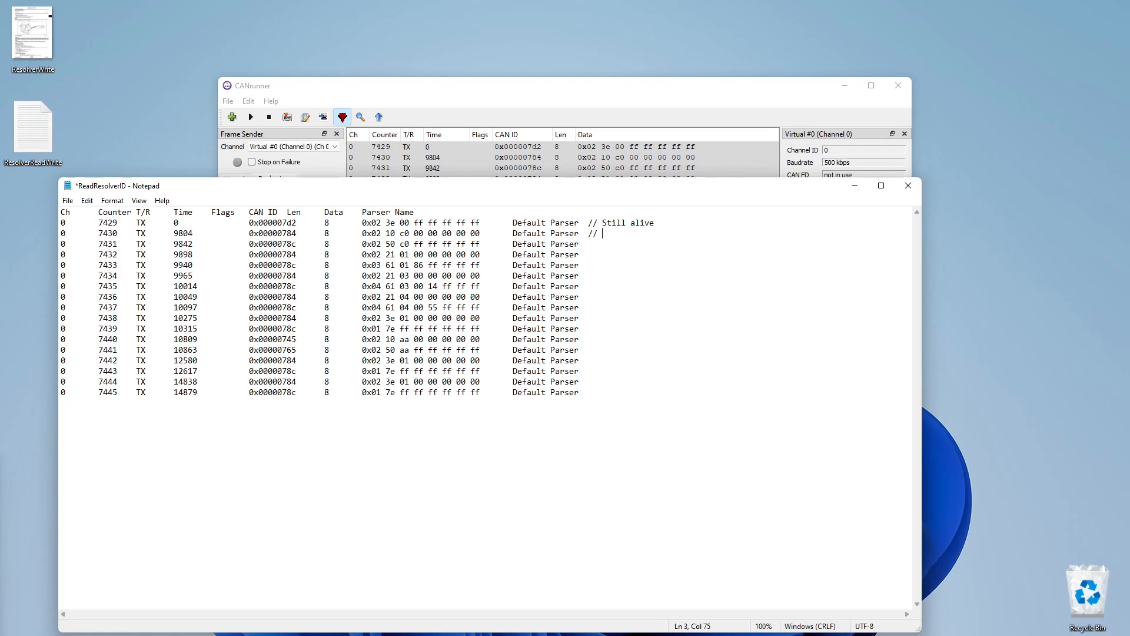
type("P1")
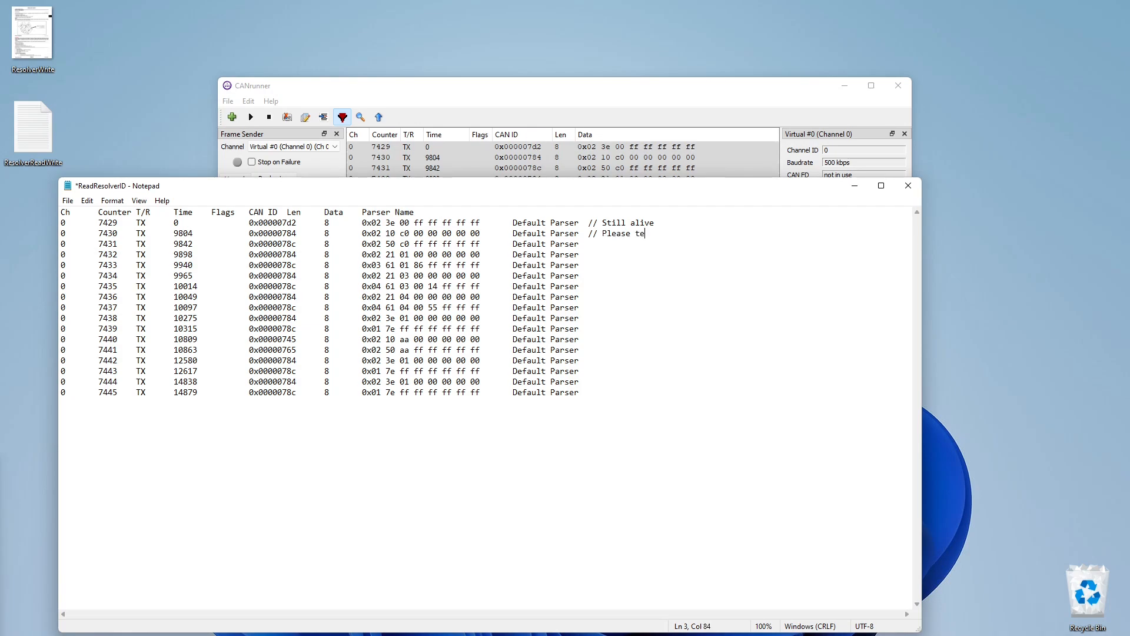
type("ll me the")
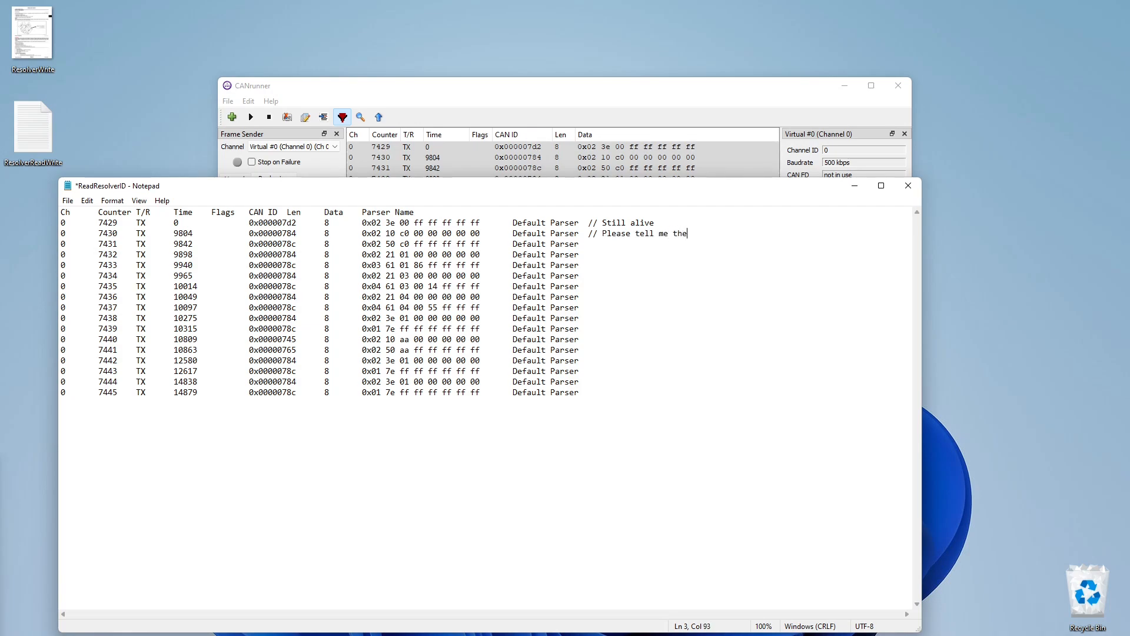
type("resolver")
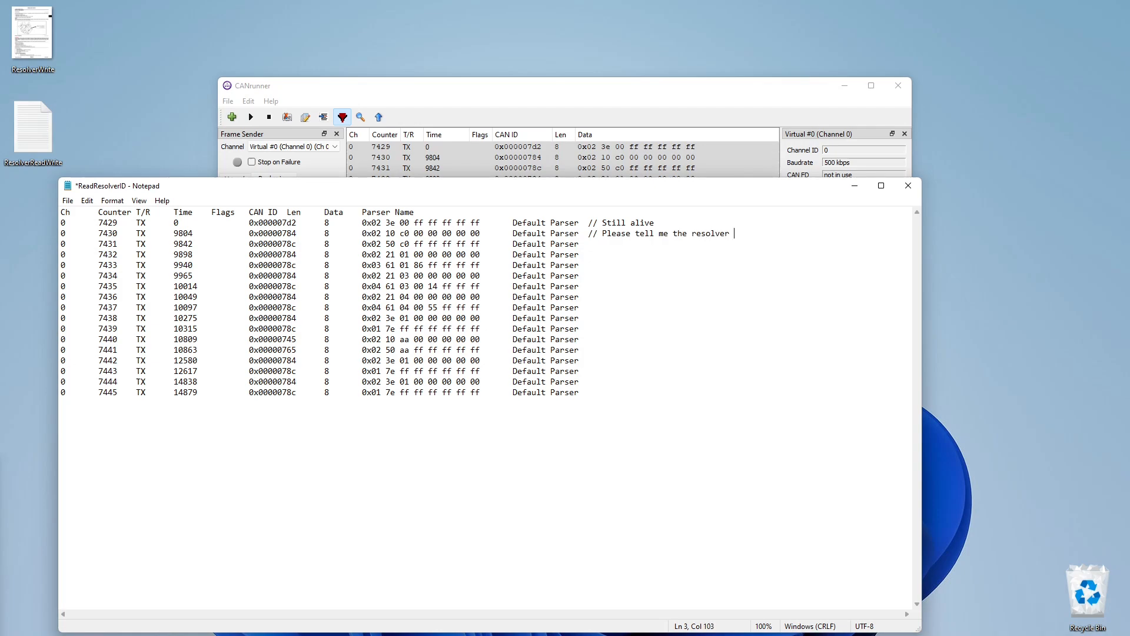
type("offset")
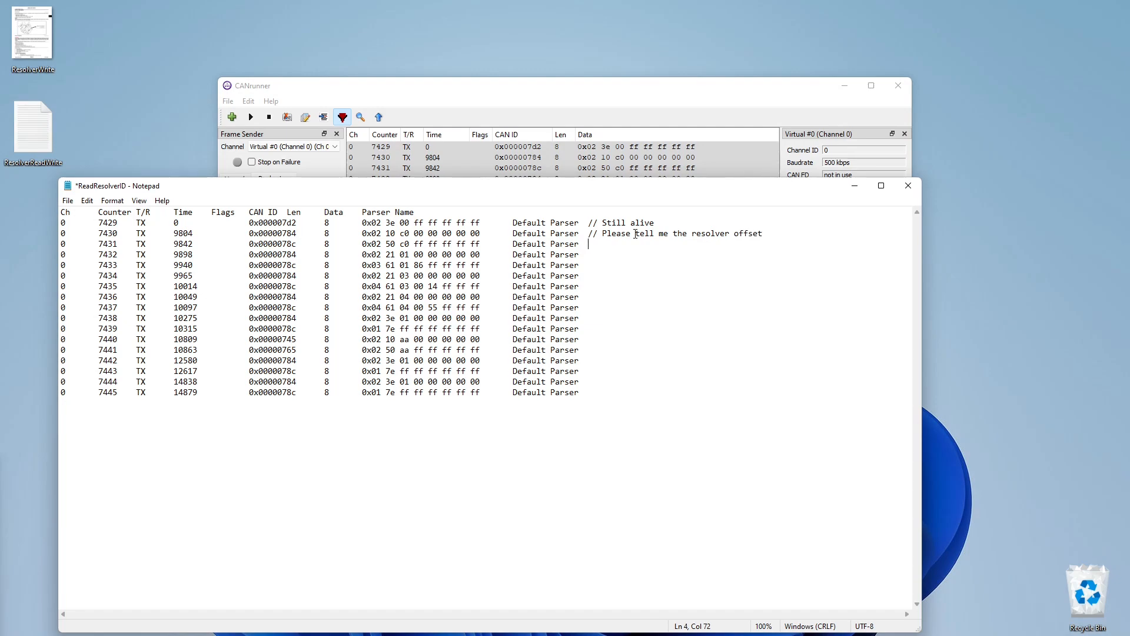
mouse_move(634, 233)
type(" // I ca")
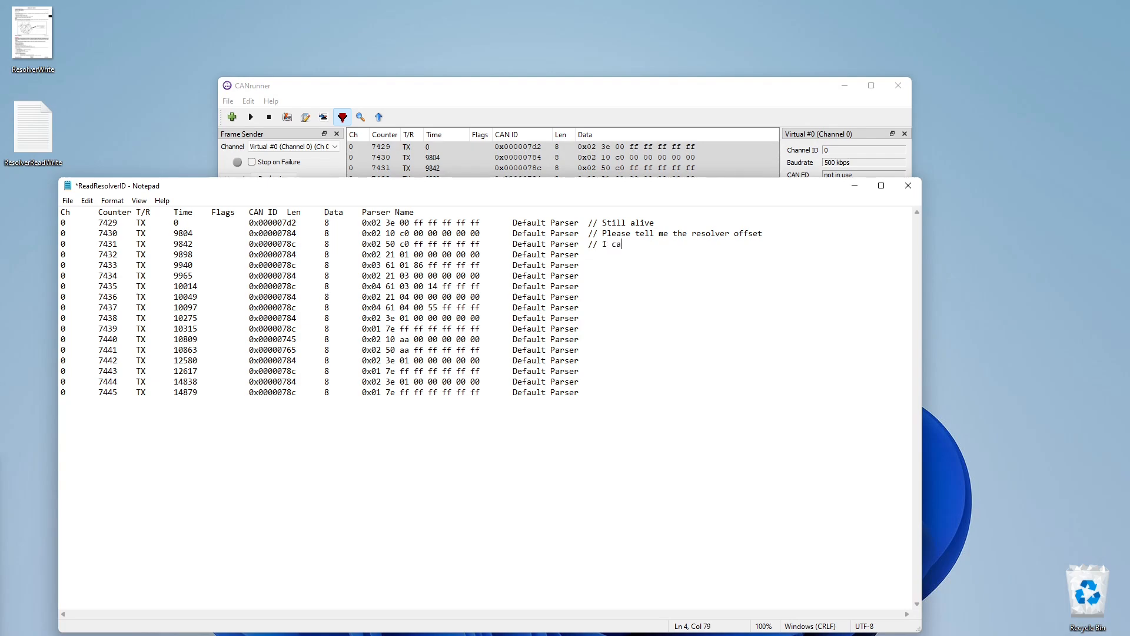
Annotate the reply '// I can tell you, it is this long' and begin the '// Go ahead' comment
type("n tell you, it is")
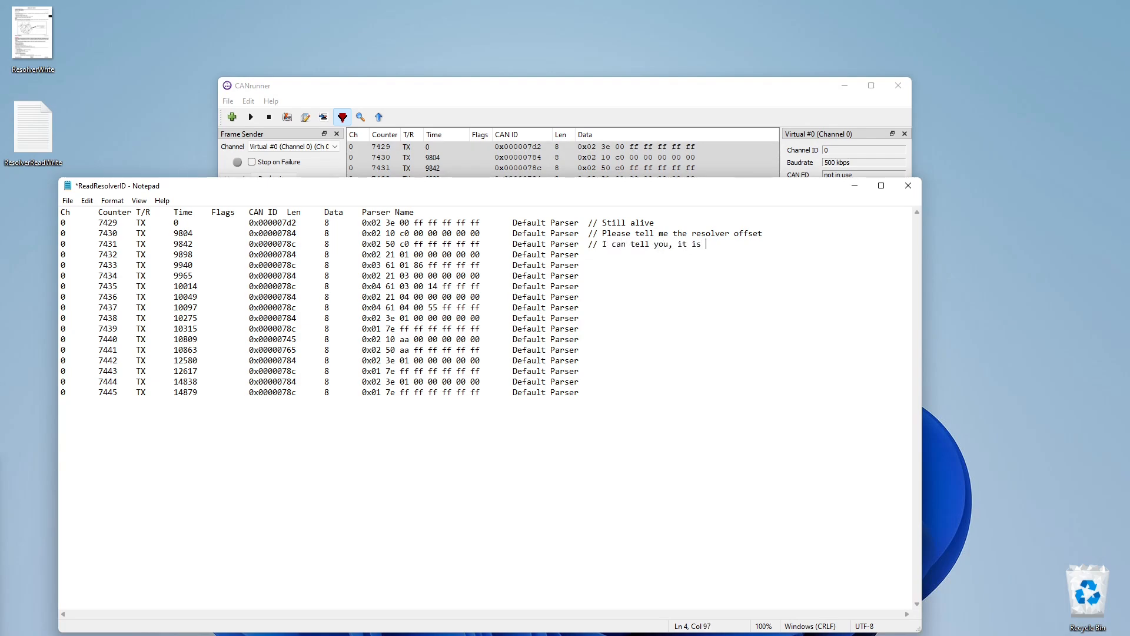
type("this longh")
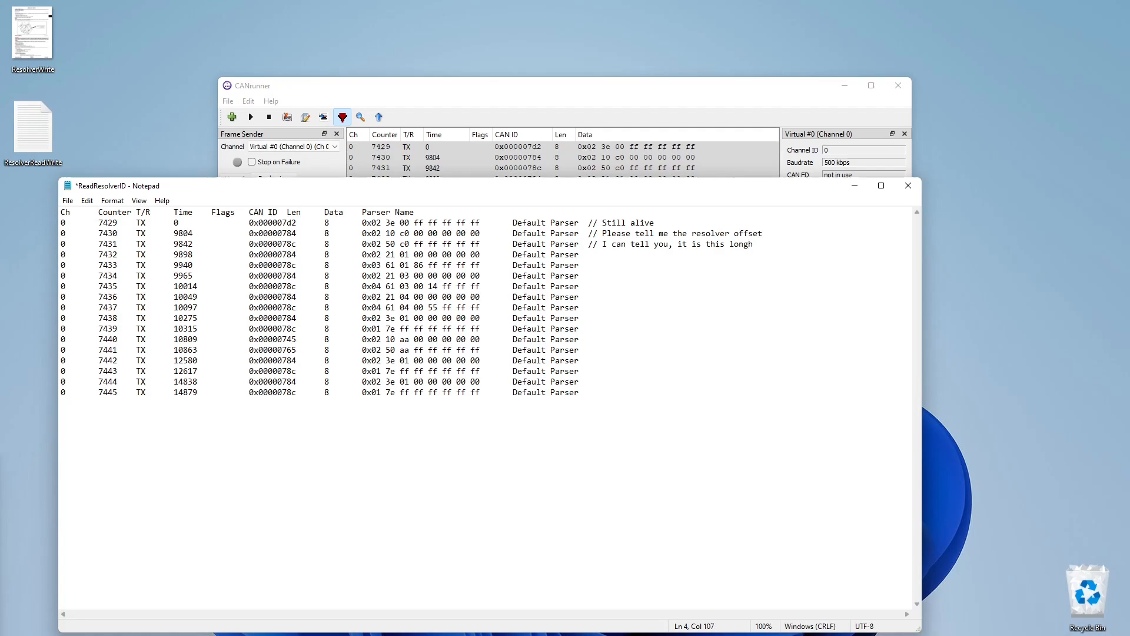
key("Backspace")
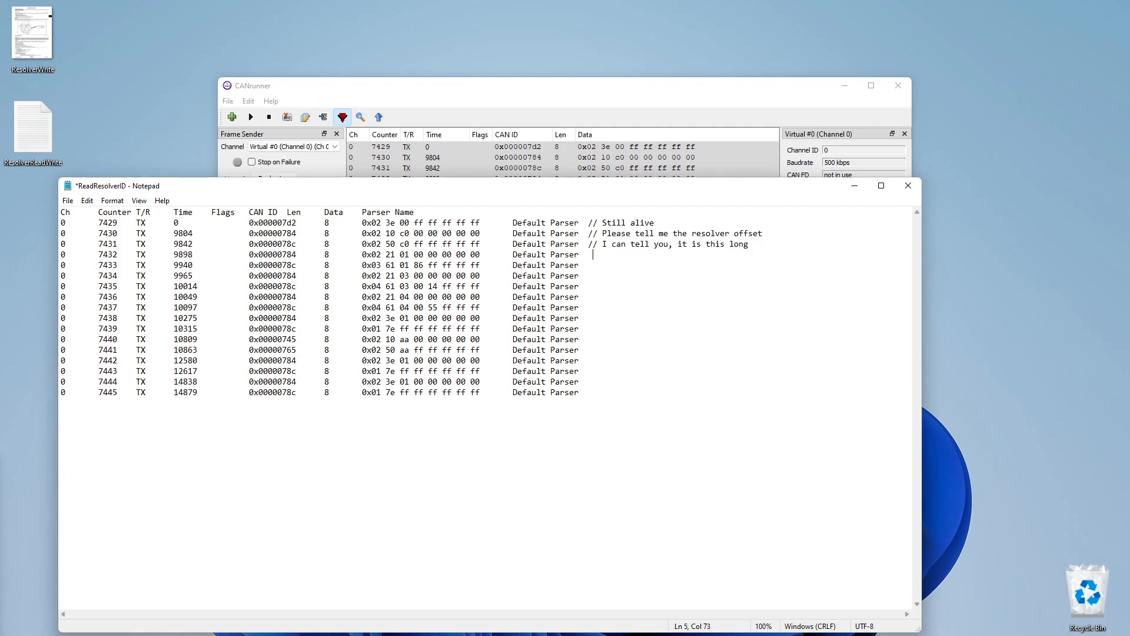
type("//")
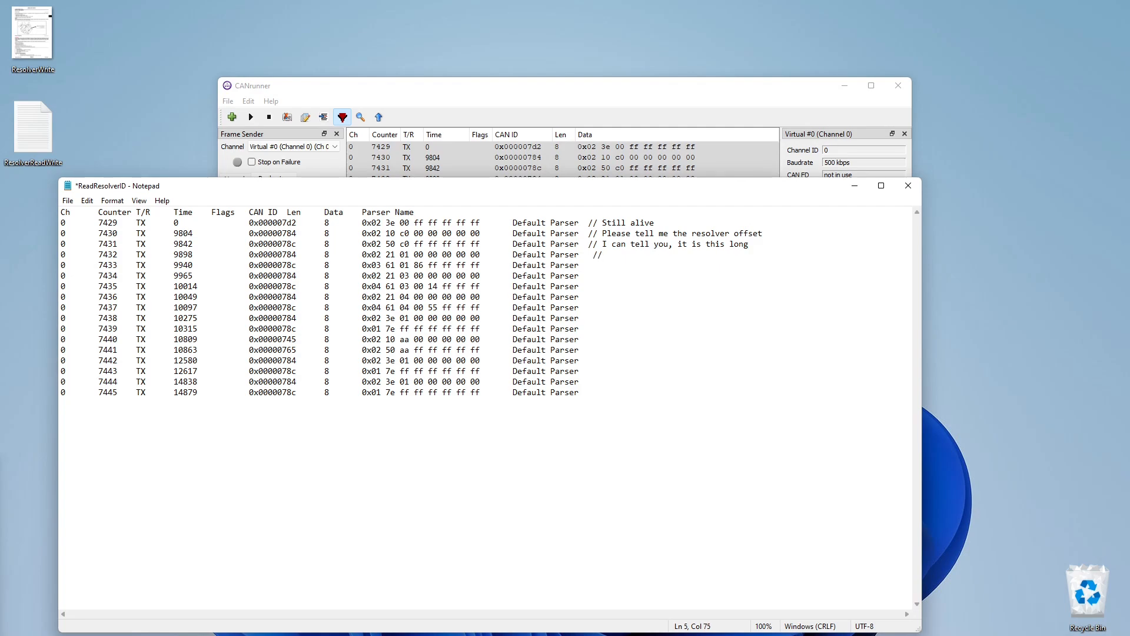
type("Go ahead, send")
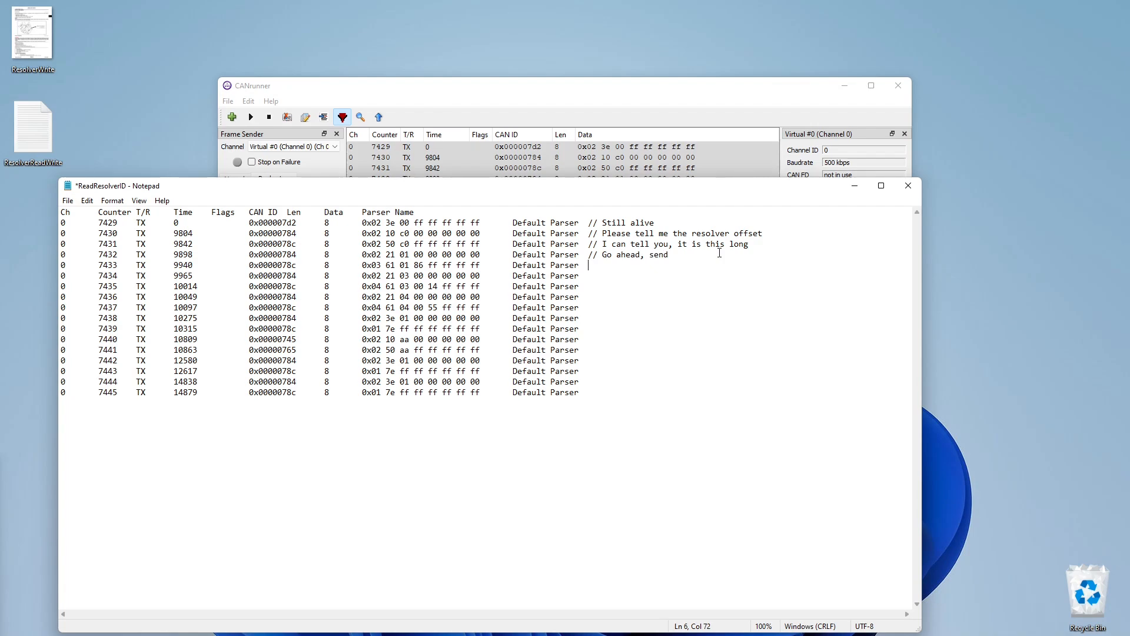
Comment the next reply '// Here is number , 86'
type("//")
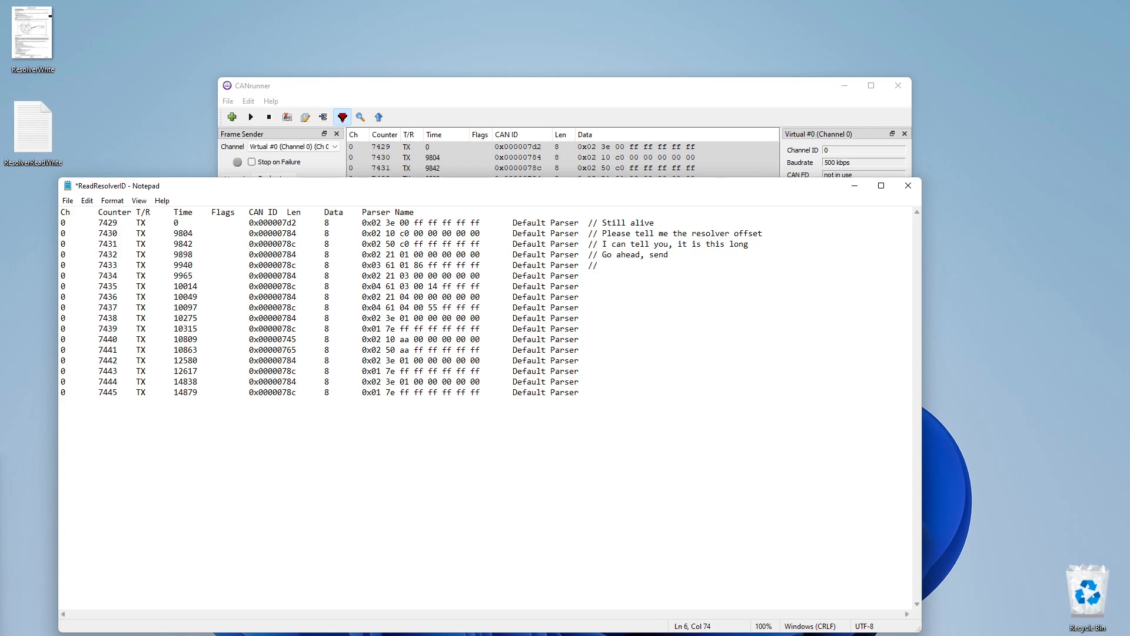
type("Here is number")
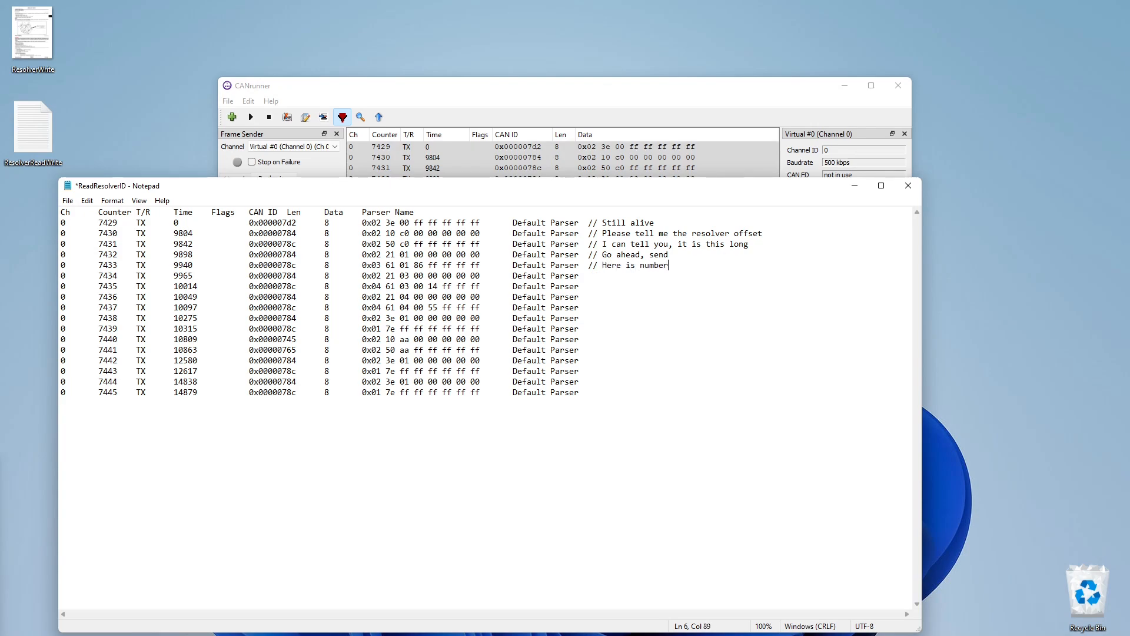
type(", 8")
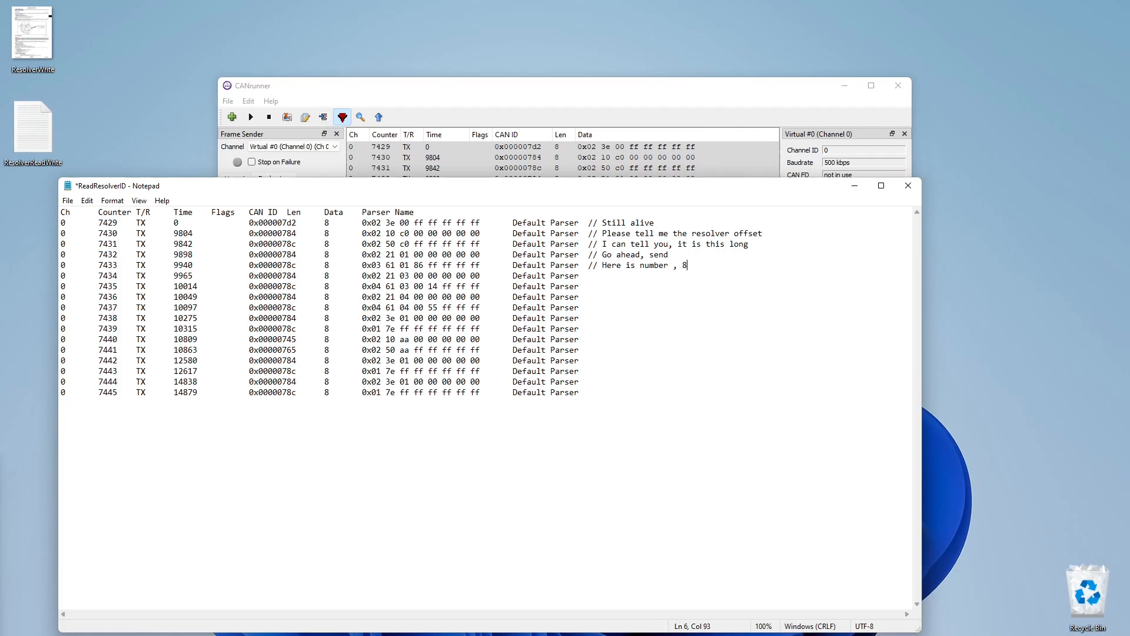
type("6")
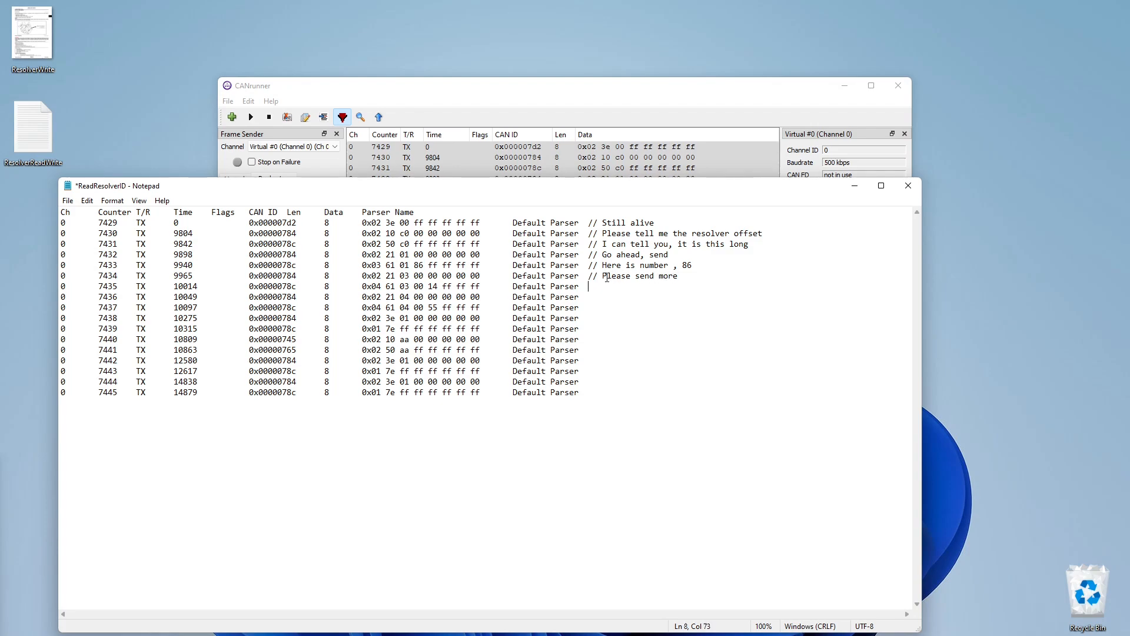
Comment the following replies '// Here is number 00 14' and '00 55', alternating with 'Please send more'
type("//")
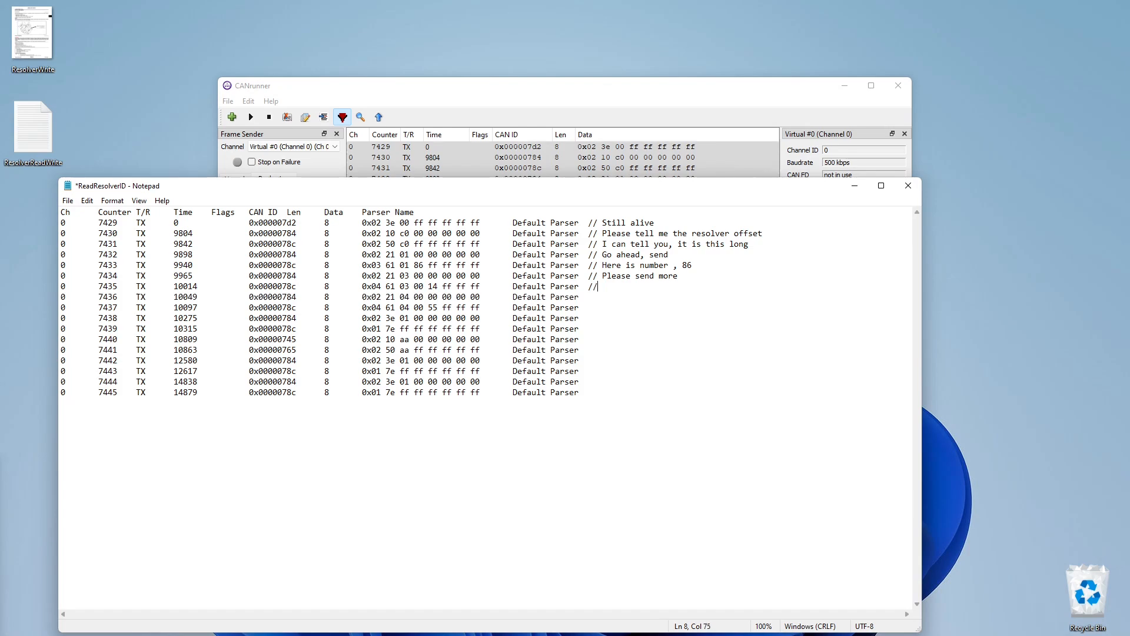
type("Here is n")
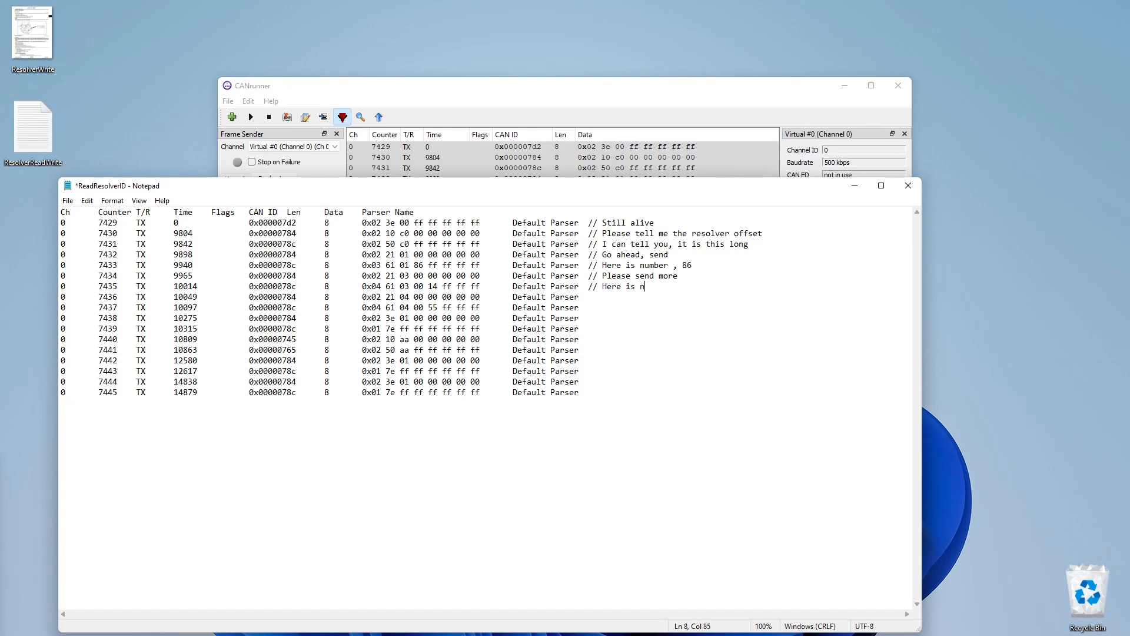
type("umber 00")
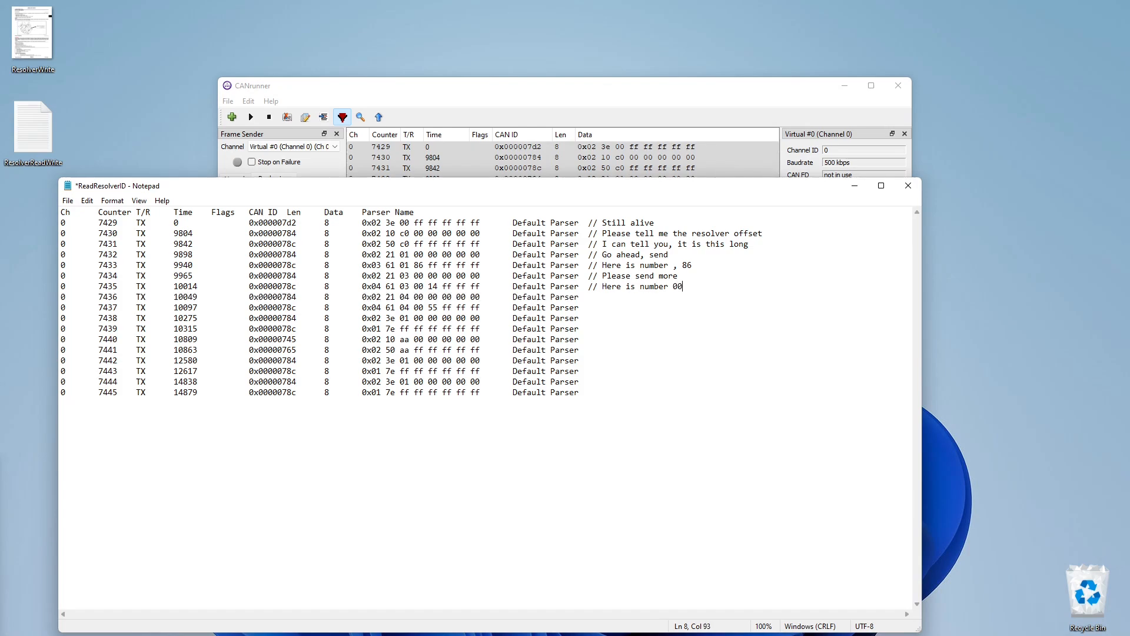
type("1")
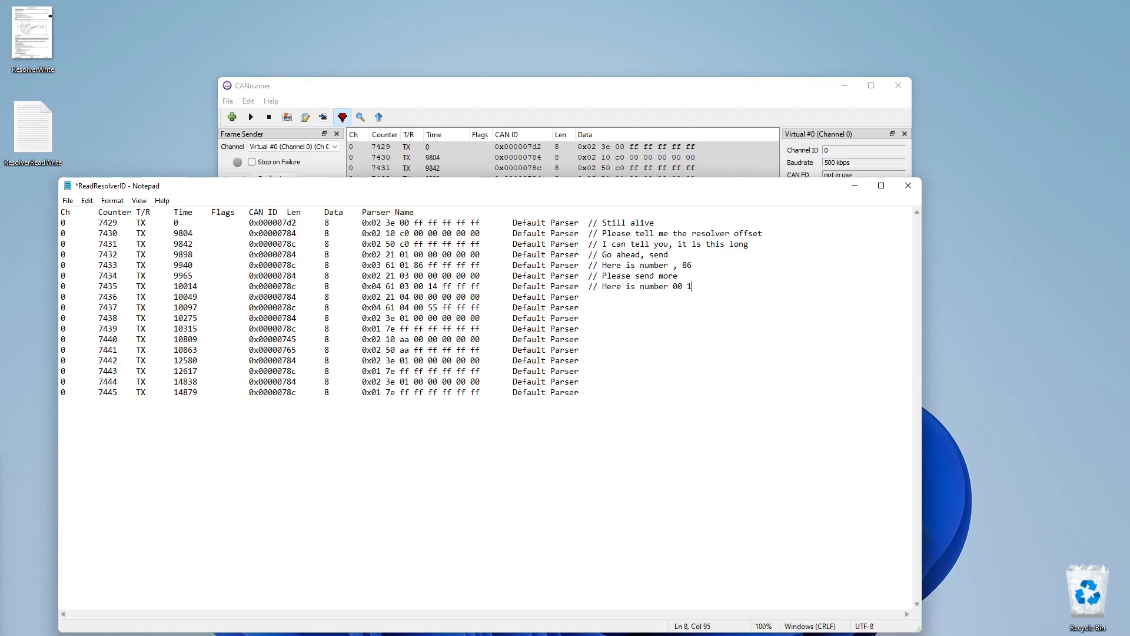
type("4")
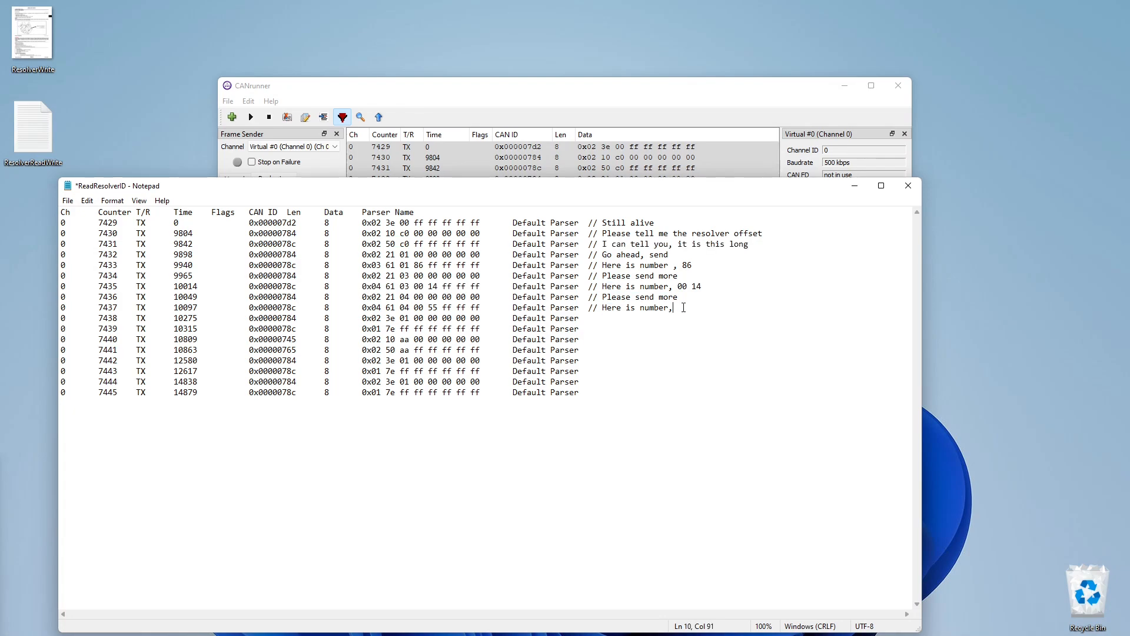
type("00")
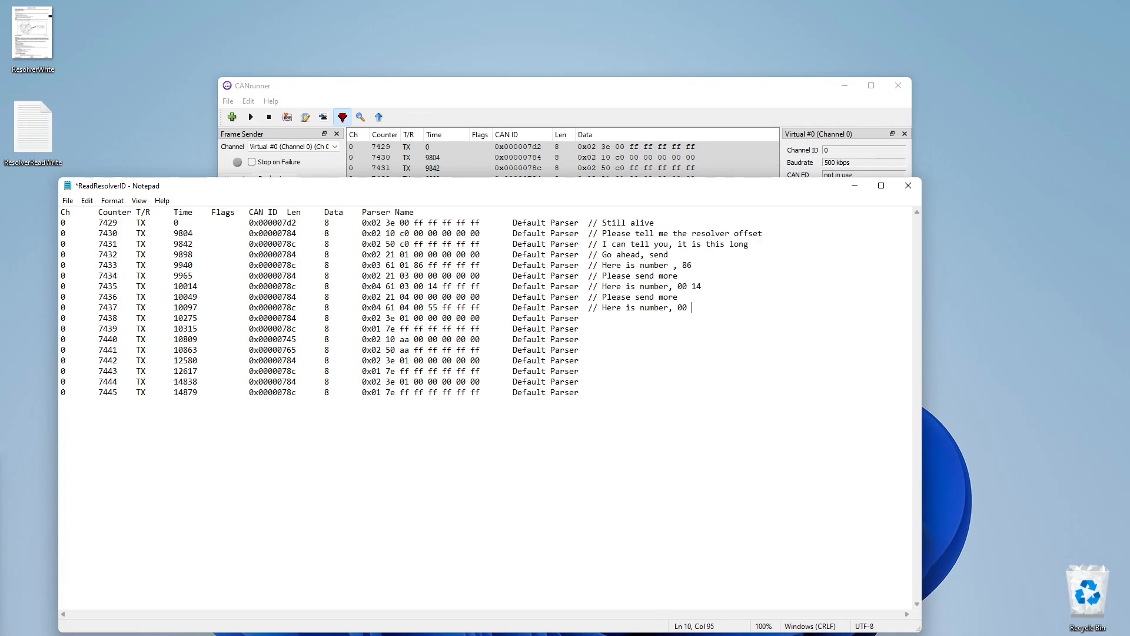
type("55")
left_click(486, 317)
type("  //")
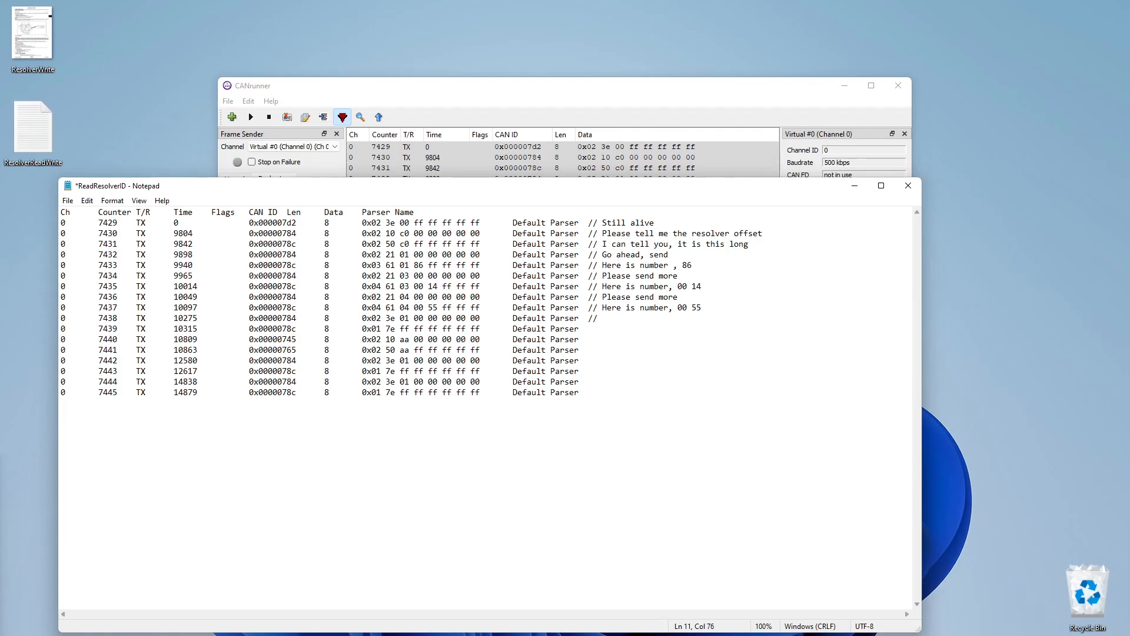
Annotate frame 7438 '// Ack all numbers received?' and start '// ?' on frame 7439
type("Ack all numbers")
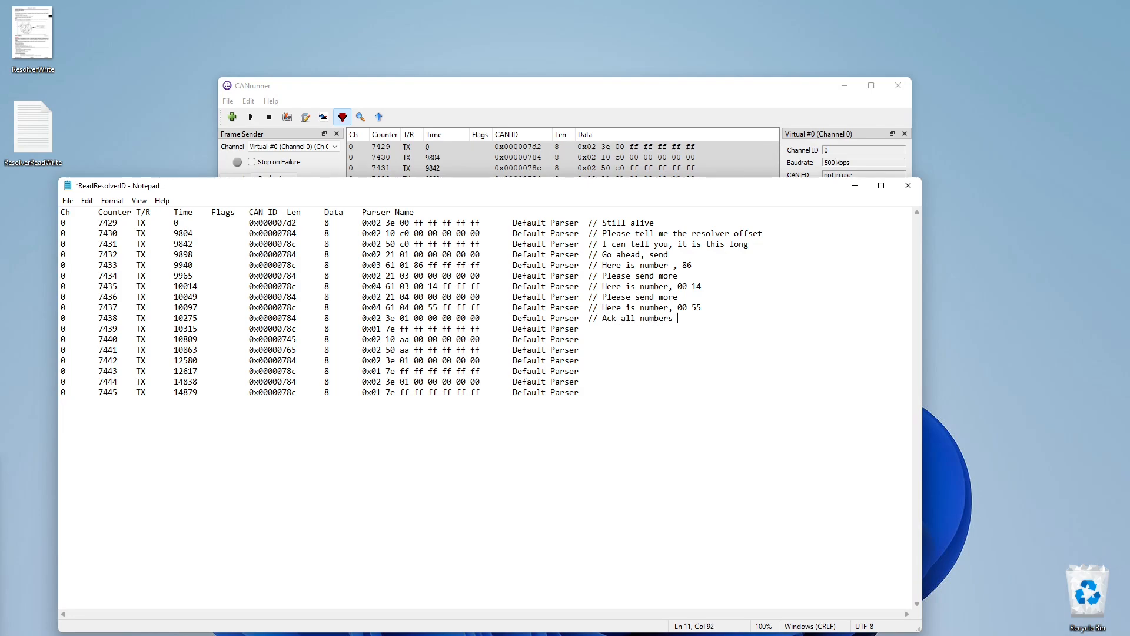
type("received?")
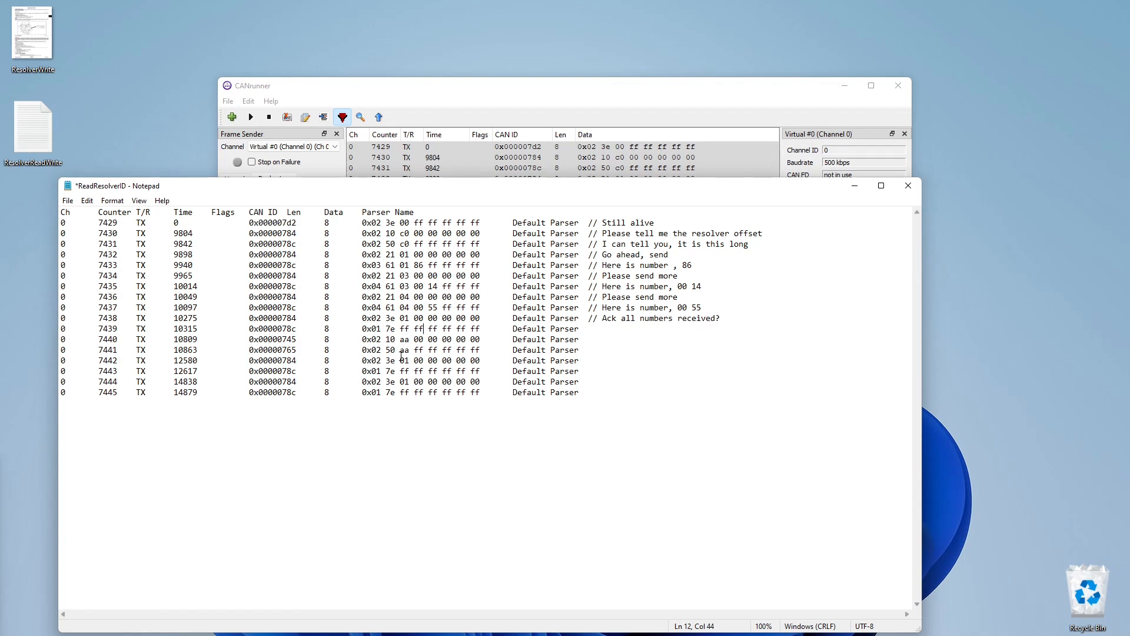
mouse_move(667, 341)
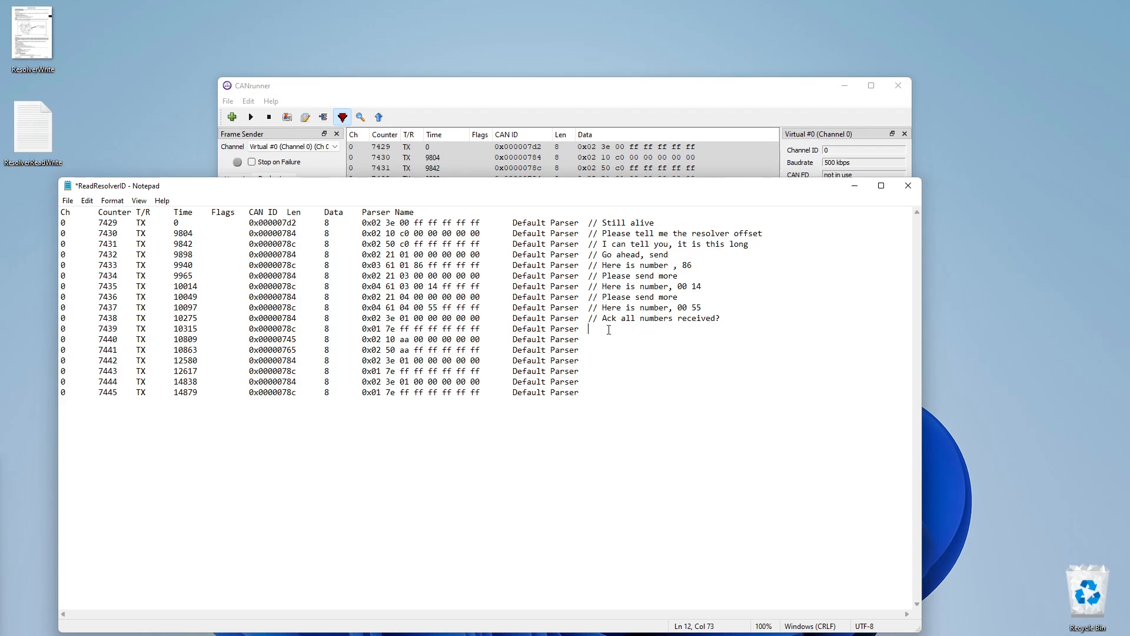
type("// ?")
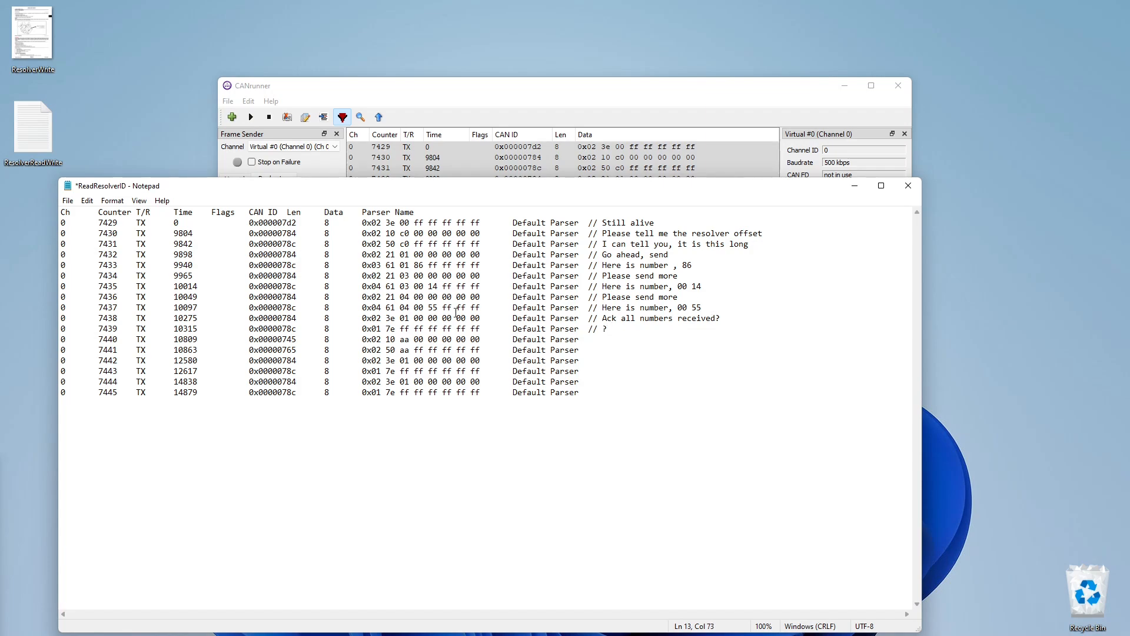
left_click(673, 265)
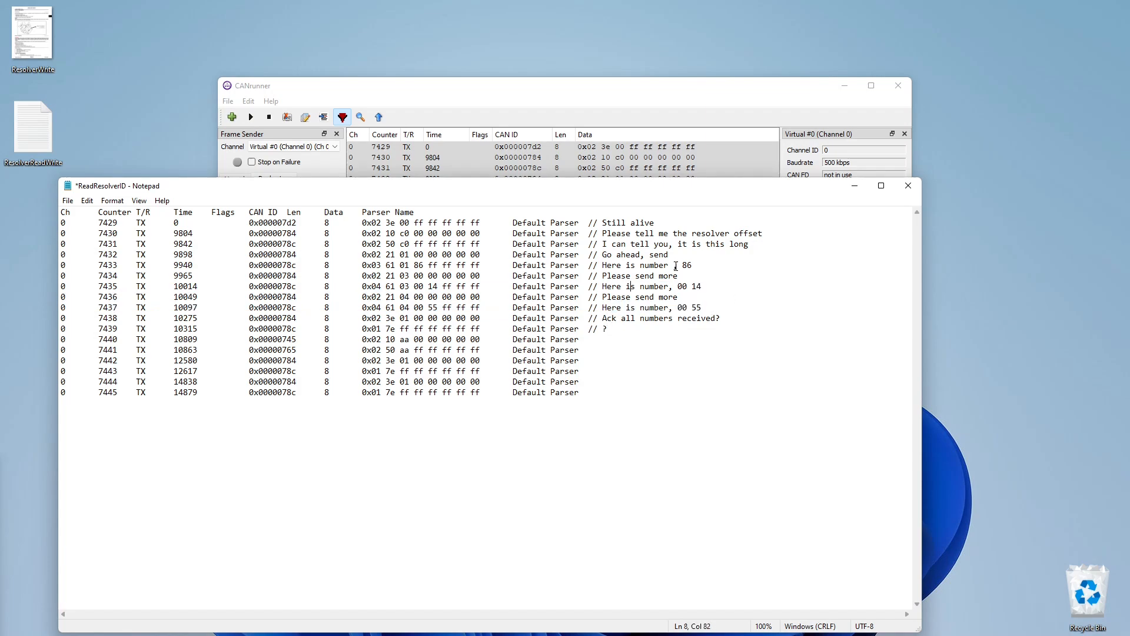
type(",")
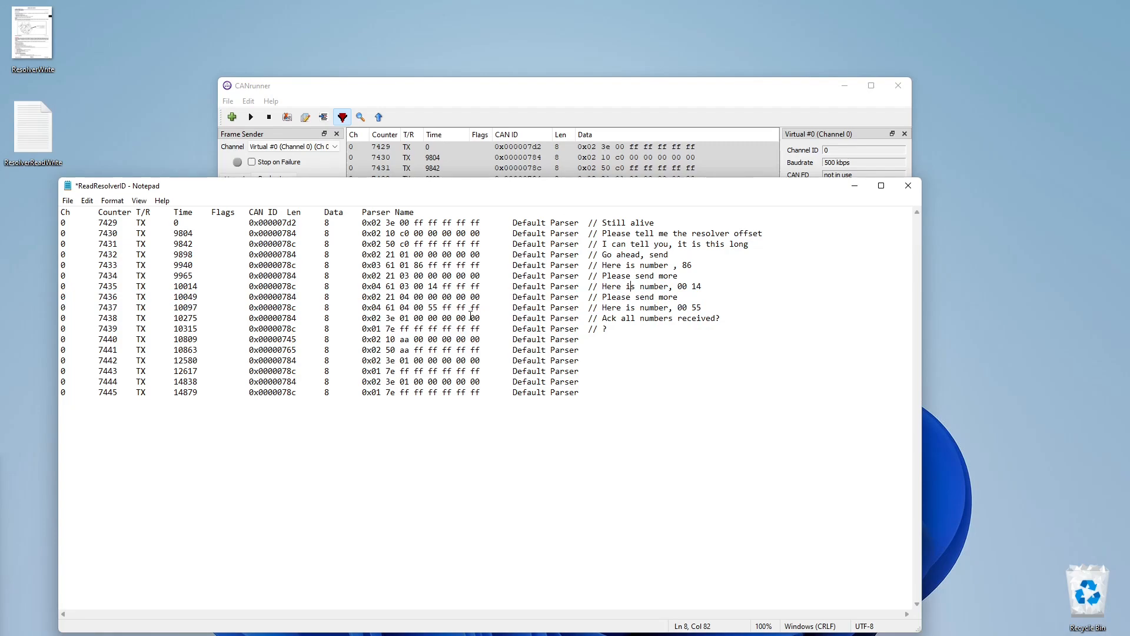
mouse_move(699, 317)
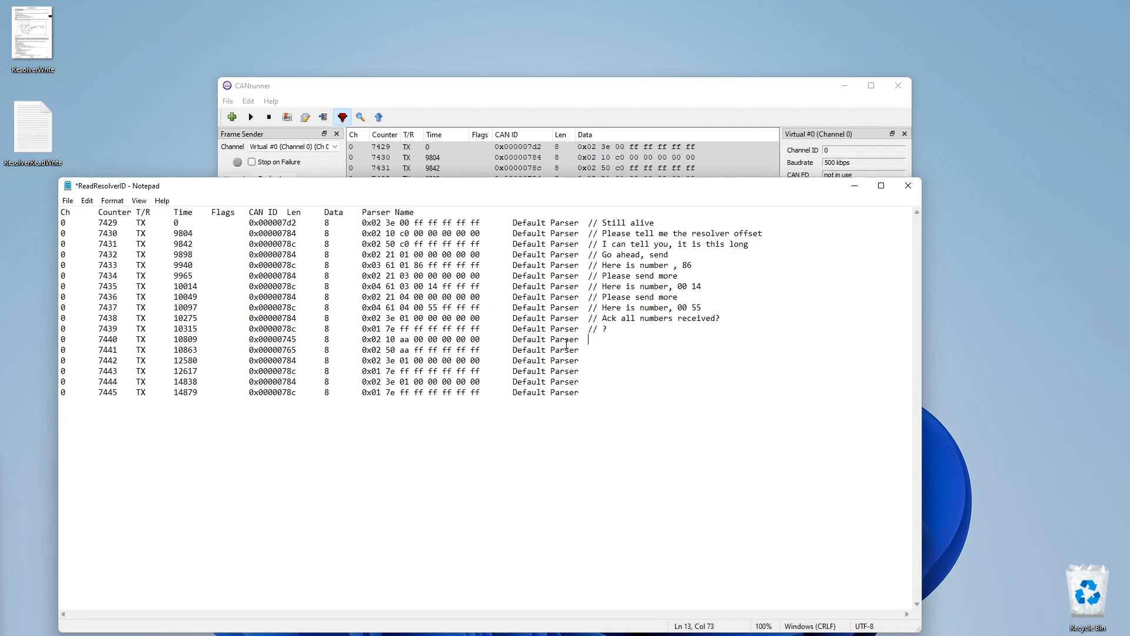
mouse_move(533, 217)
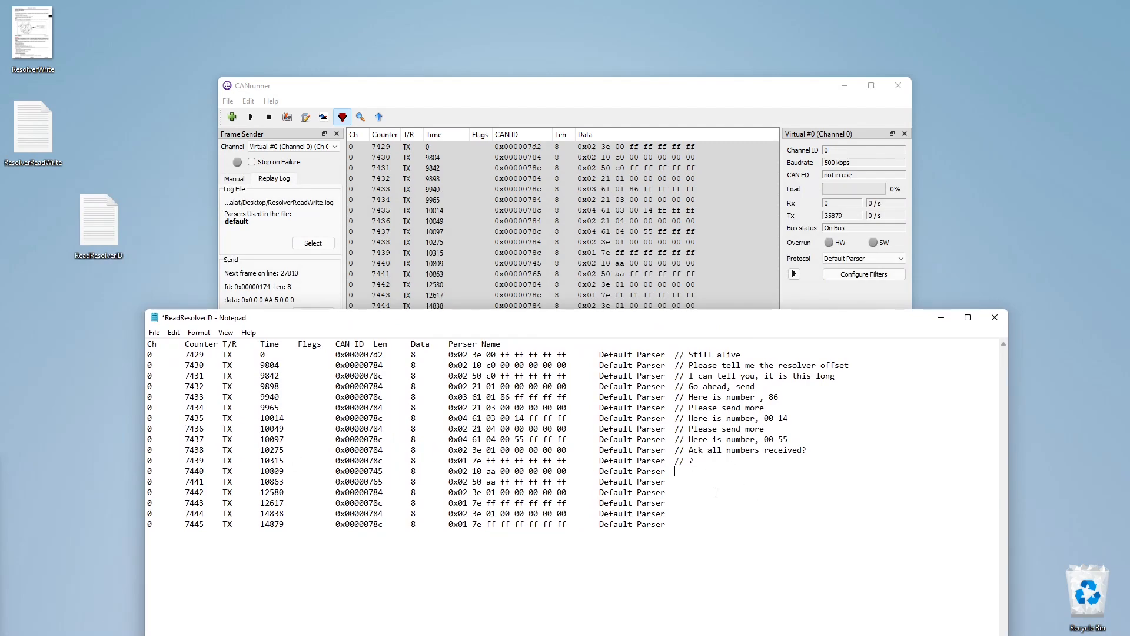
mouse_move(840, 375)
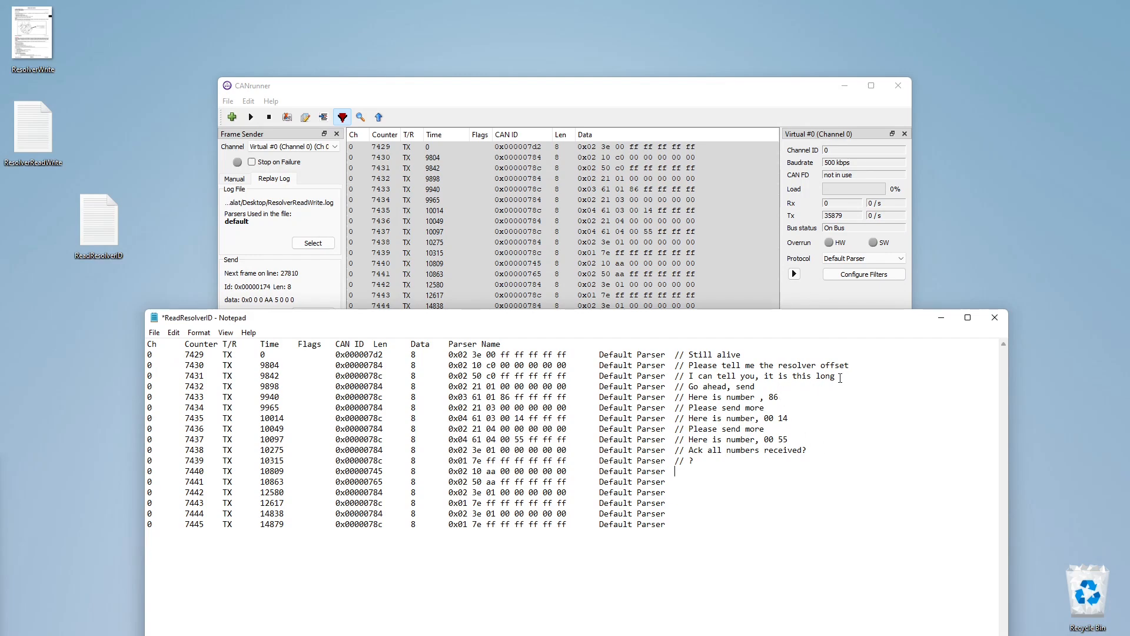